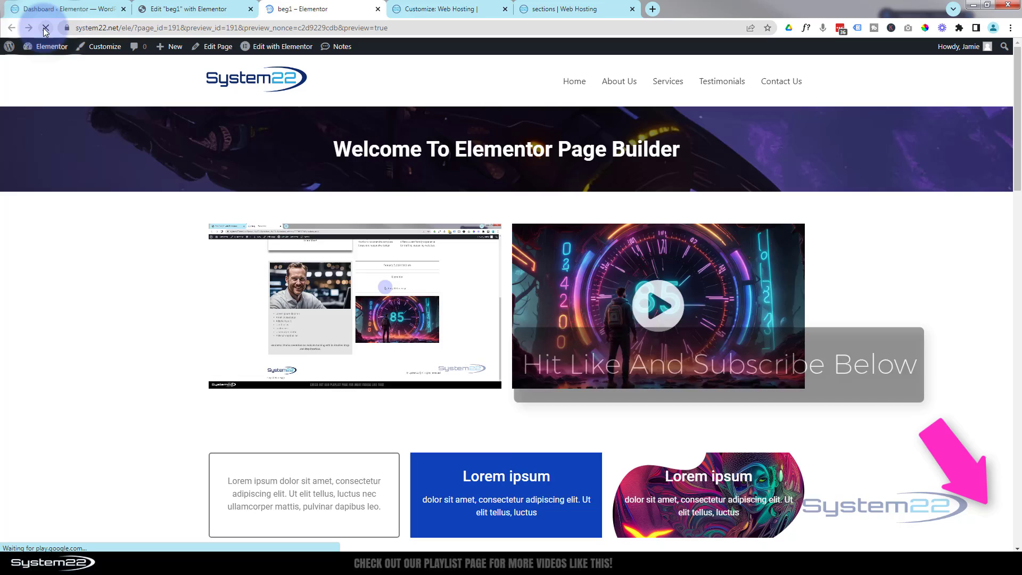
# - Play the second existing video in its lightbox on the front end, then close it
pyautogui.click(45, 28)
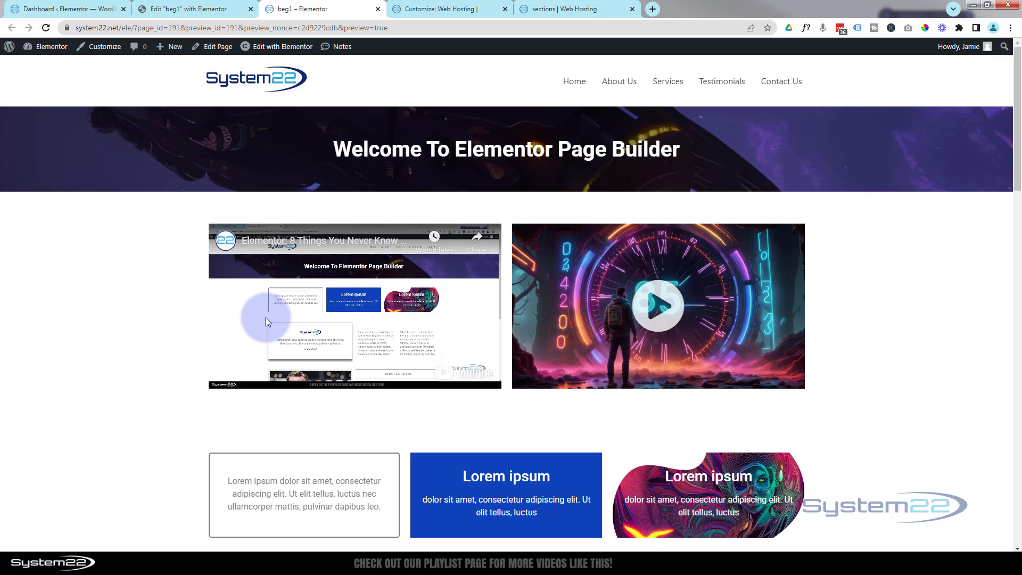
pyautogui.moveTo(353, 377)
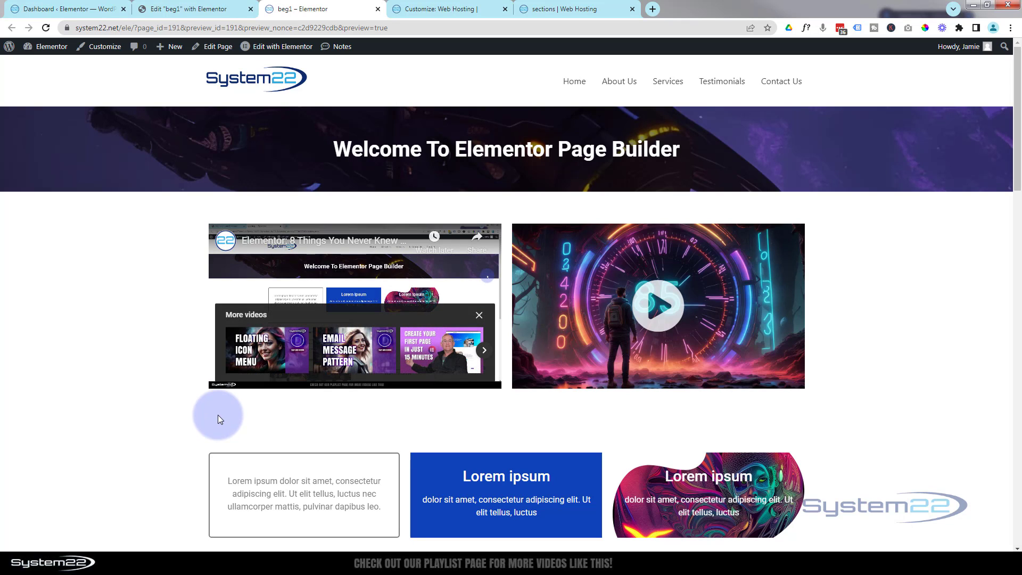
pyautogui.moveTo(696, 438)
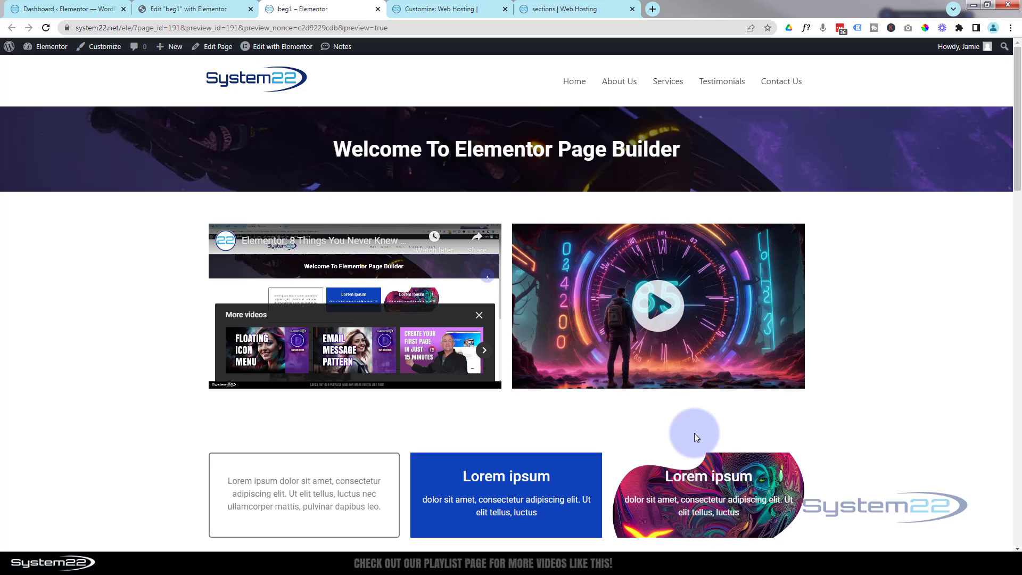
pyautogui.moveTo(631, 432)
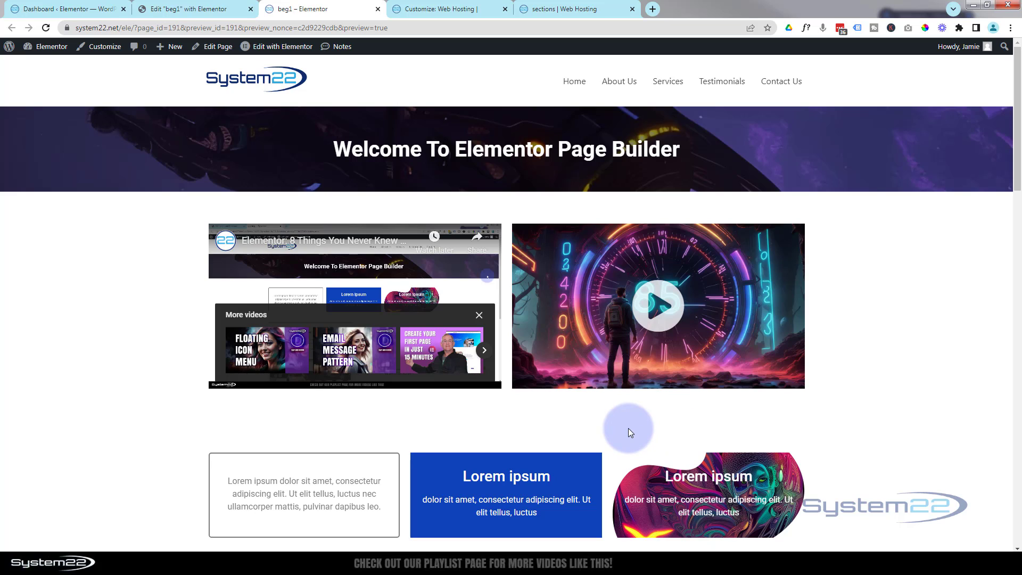
pyautogui.moveTo(603, 389)
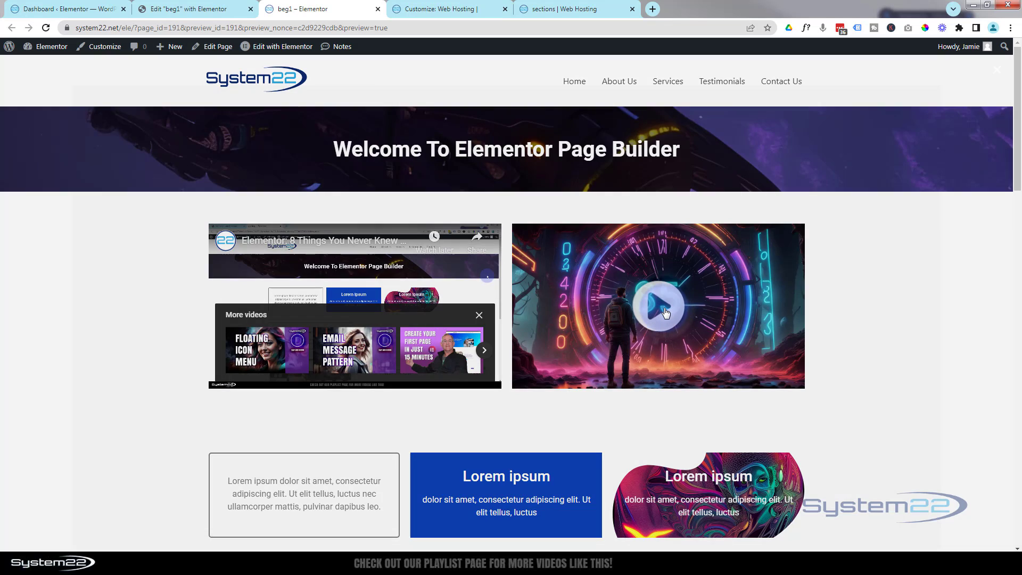
pyautogui.click(658, 307)
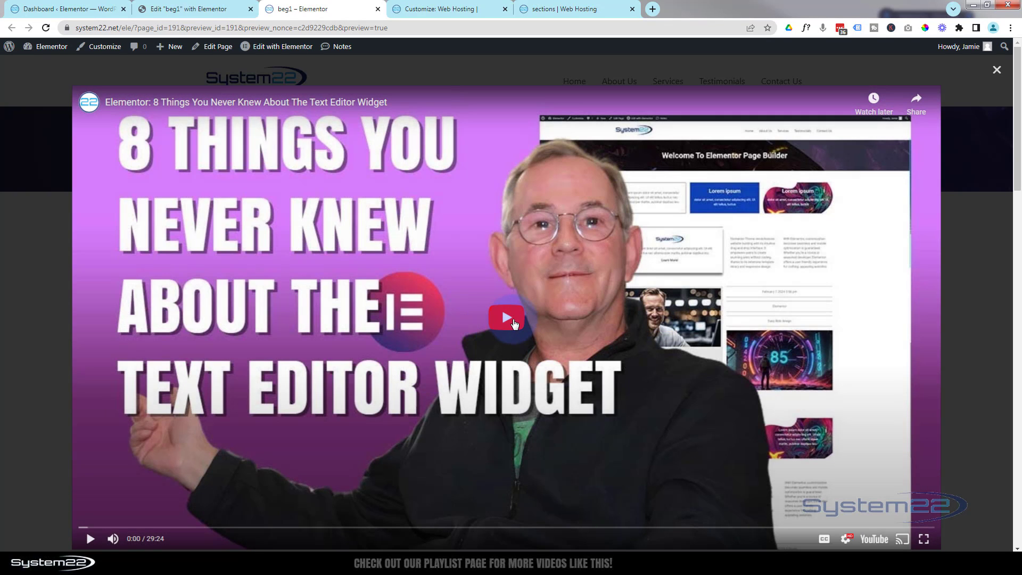
pyautogui.click(506, 320)
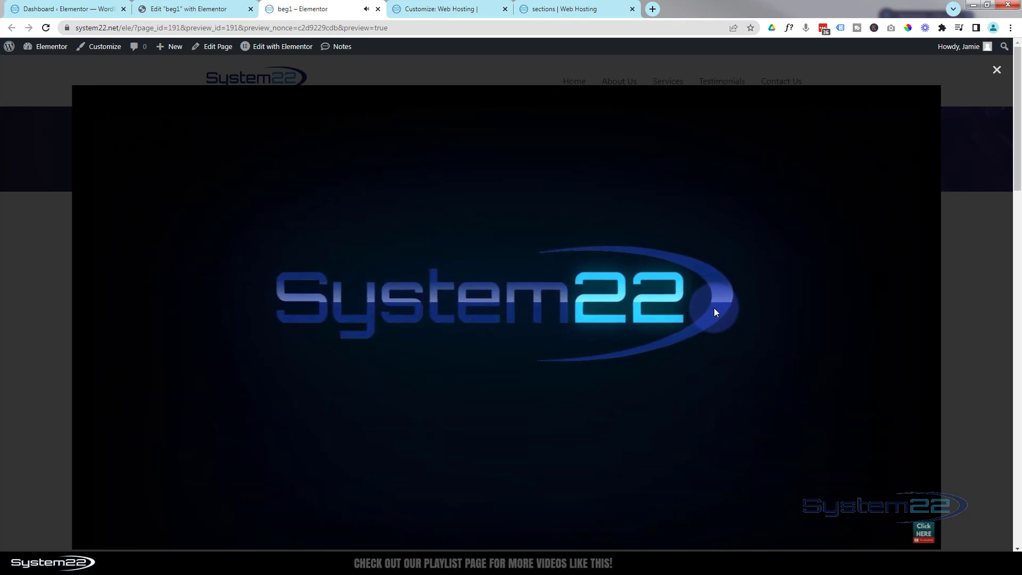
pyautogui.click(502, 312)
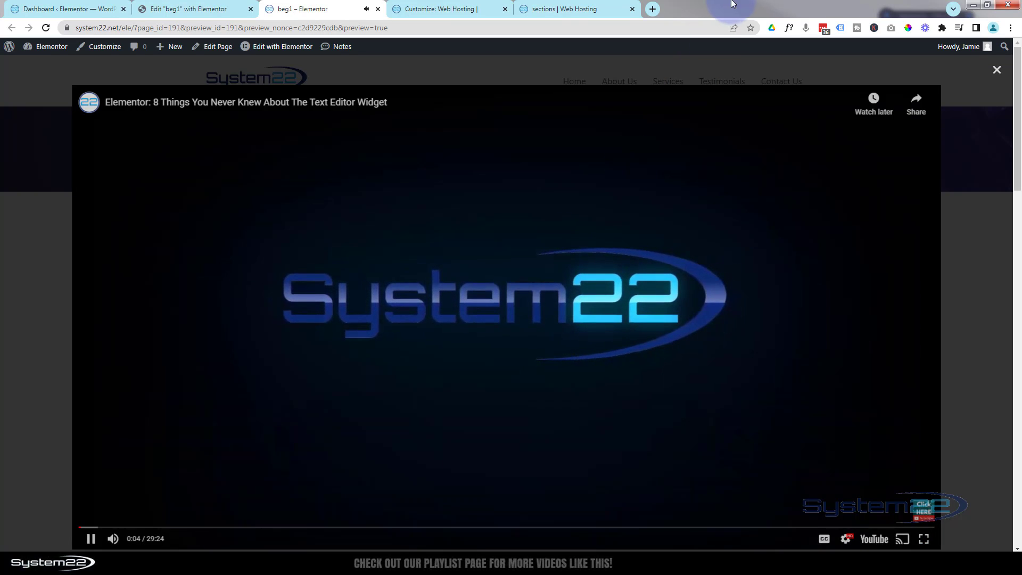
pyautogui.click(997, 69)
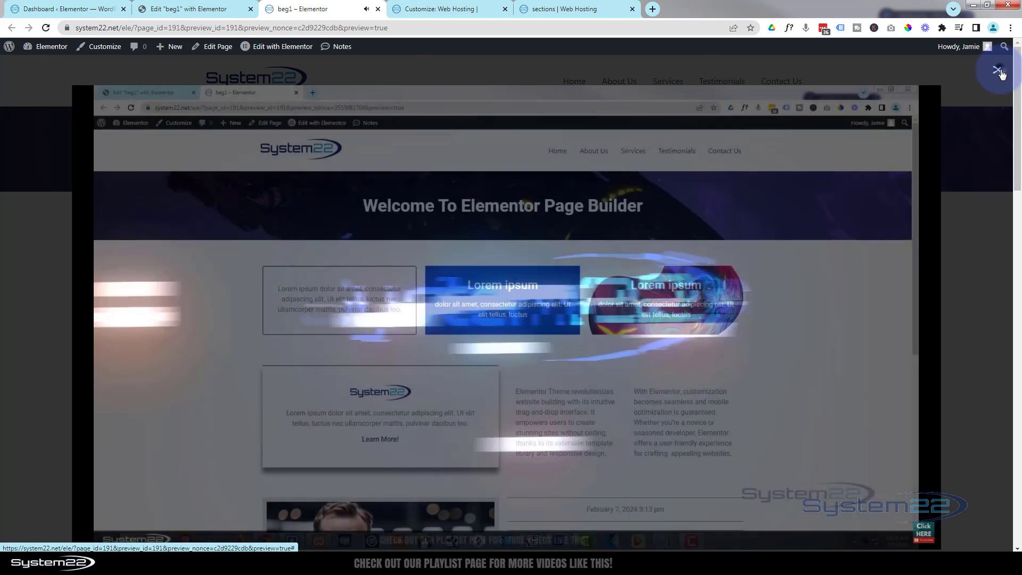
pyautogui.click(997, 72)
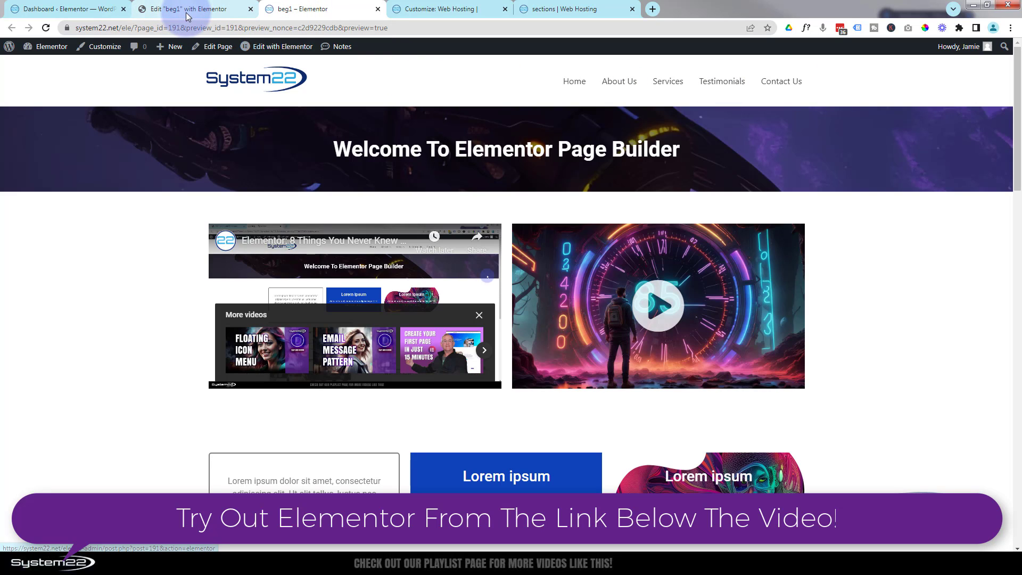
# - Open the page in the Elementor editor and delete the existing video widgets
pyautogui.click(281, 47)
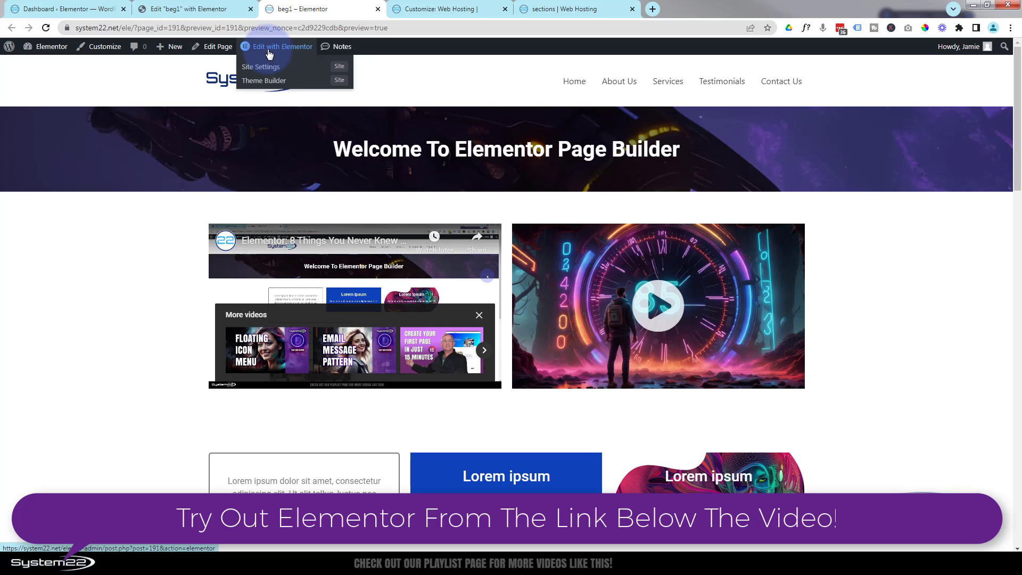
pyautogui.click(283, 47)
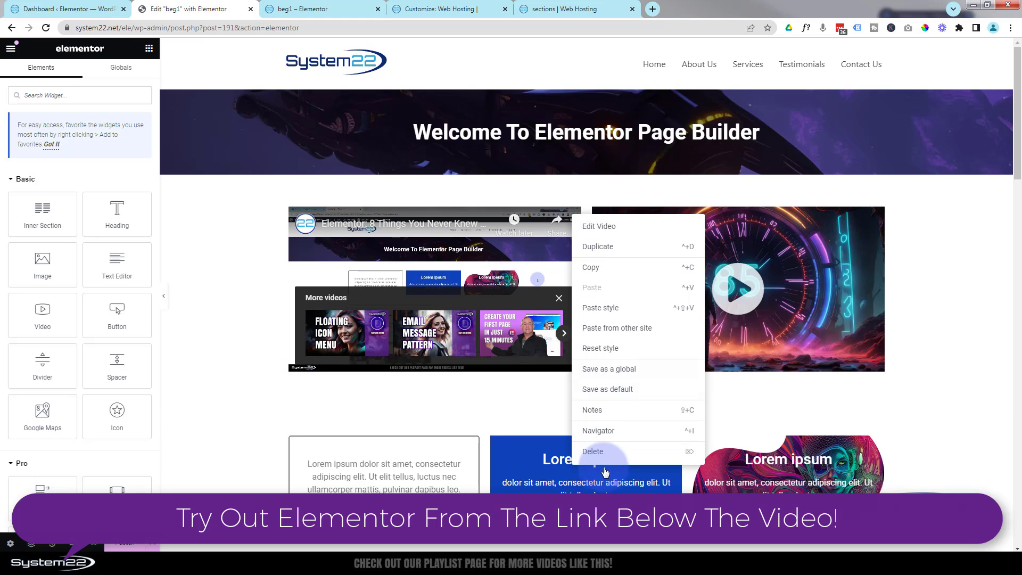
pyautogui.click(592, 451)
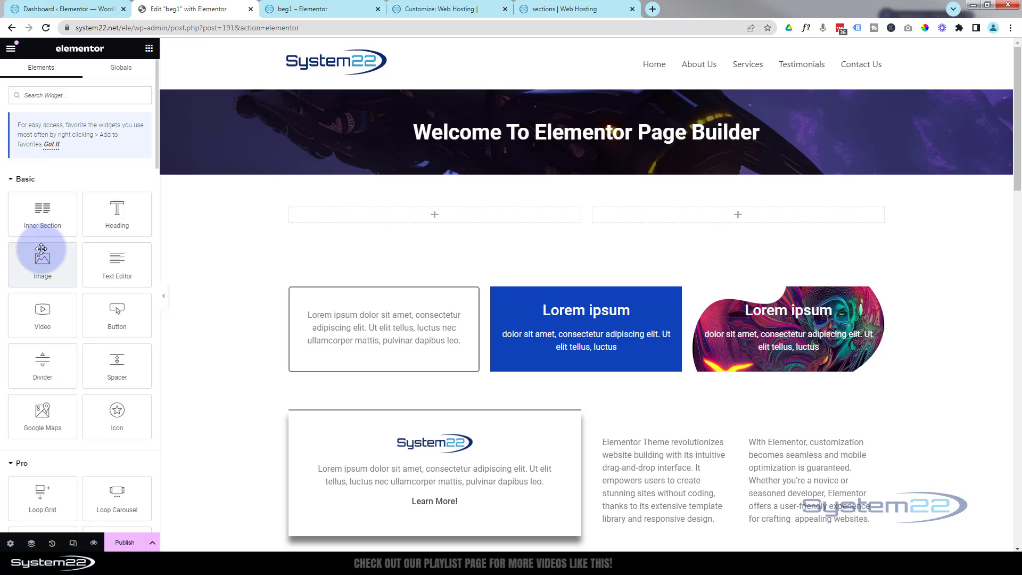
pyautogui.moveTo(48, 314)
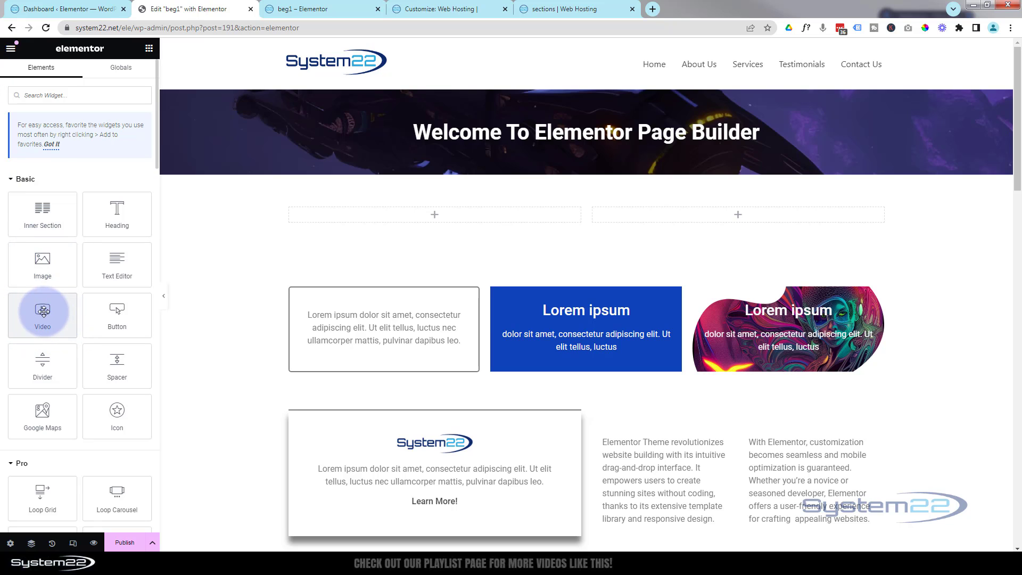
# - Drop a Video widget in the left column with the '8 Things You Never Knew About The Text Editor Widget' link
pyautogui.moveTo(42, 306); pyautogui.dragTo(447, 214)
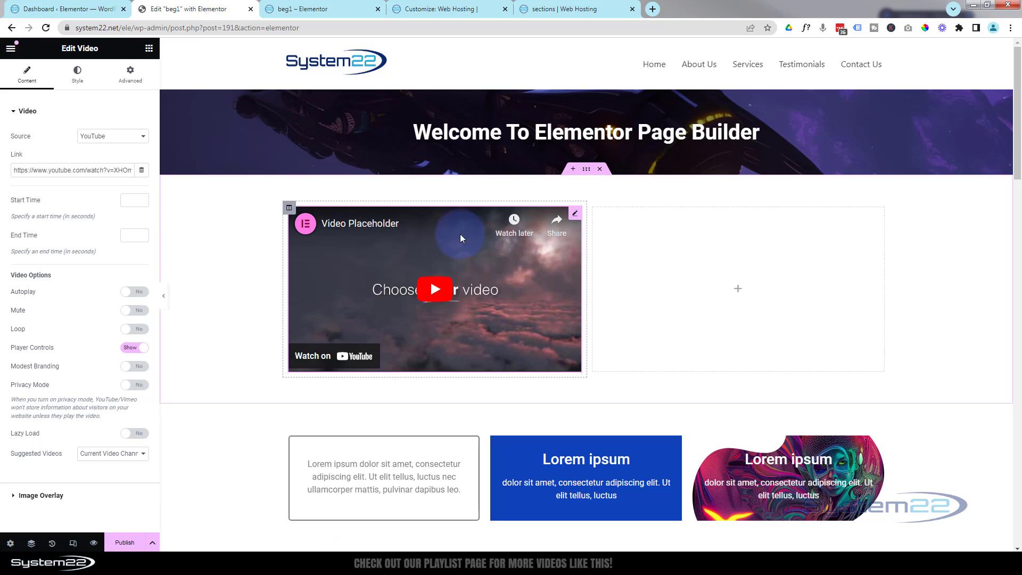
pyautogui.moveTo(500, 336)
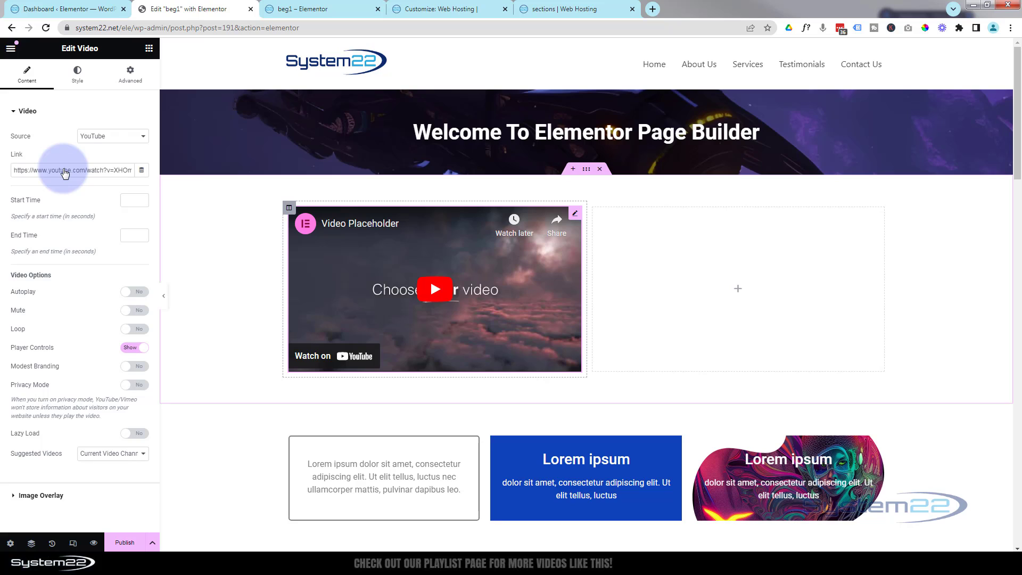
pyautogui.doubleClick(60, 169)
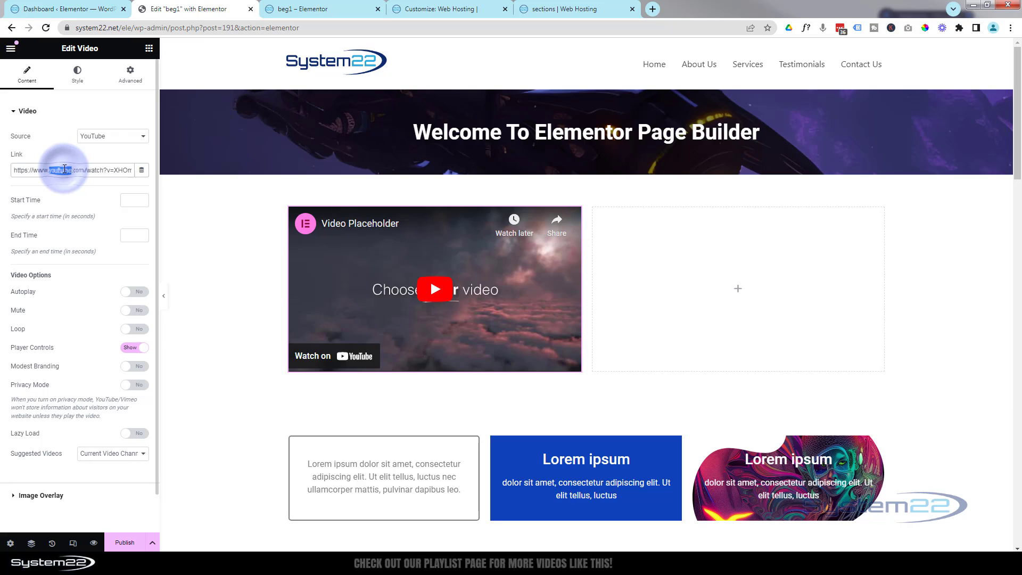
pyautogui.tripleClick(64, 170)
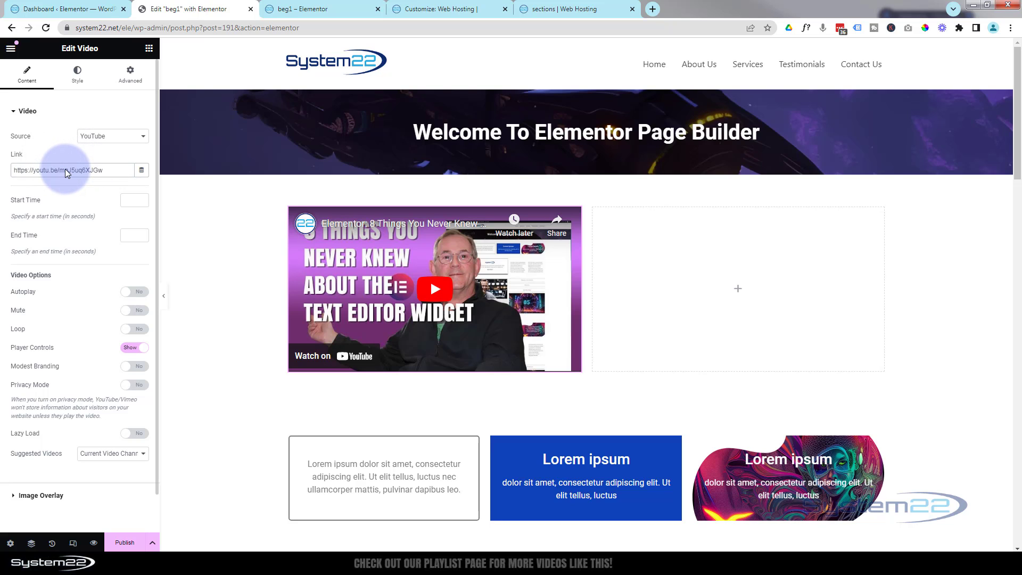
pyautogui.click(435, 289)
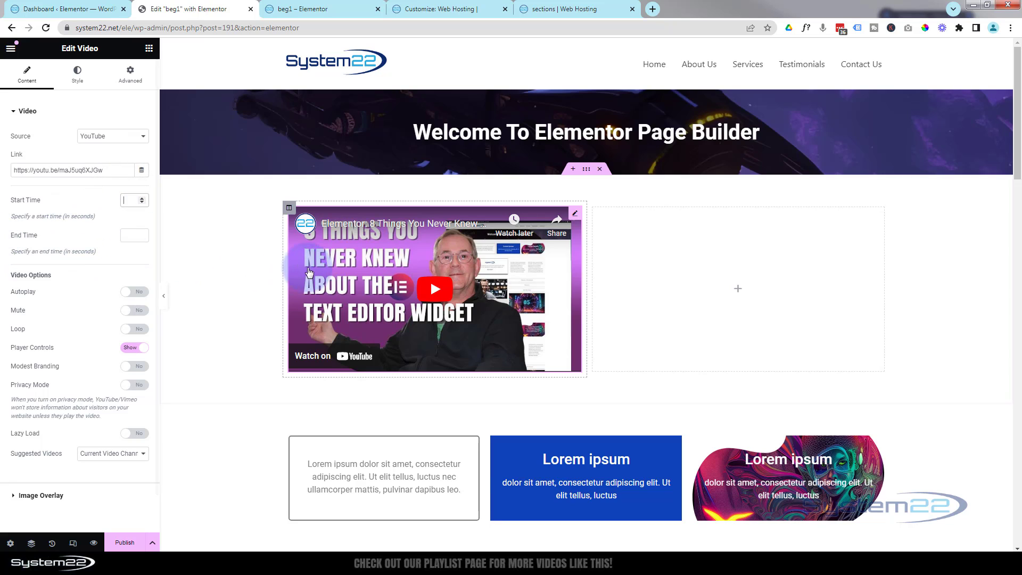
pyautogui.moveTo(515, 281)
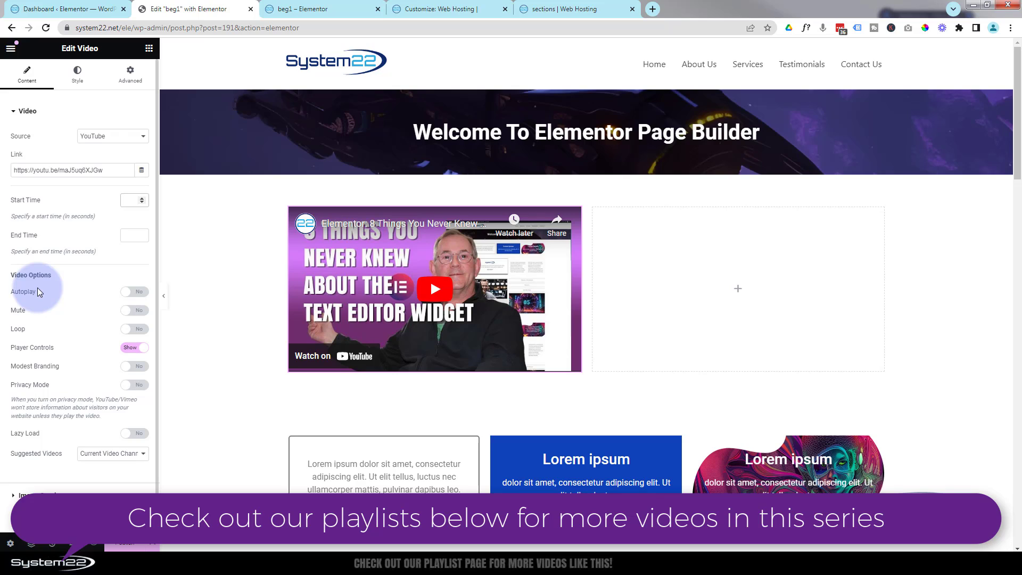
pyautogui.moveTo(24, 296)
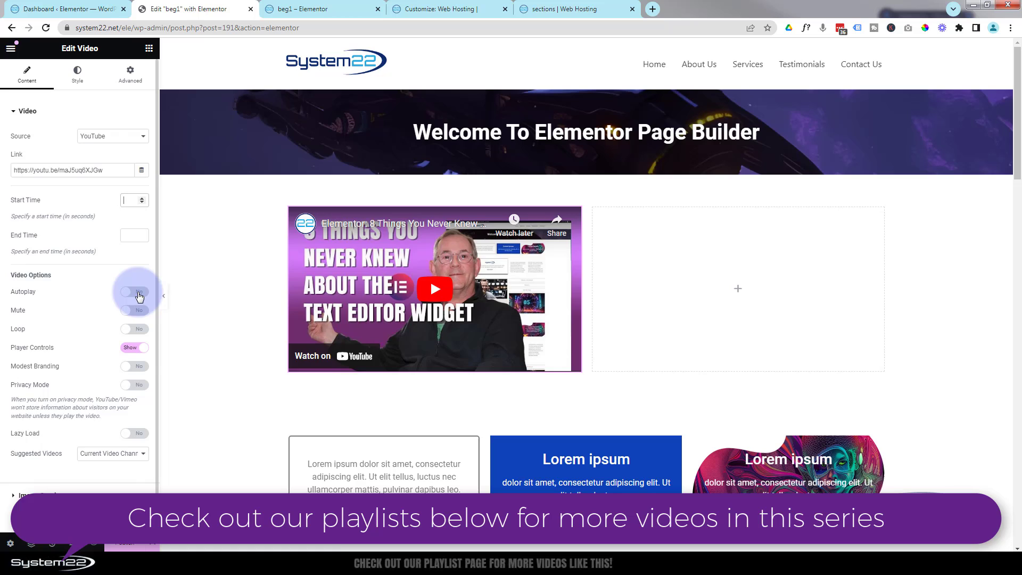
# - Set Autoplay, Mute, Play On Mobile and Loop to Yes on the left video
pyautogui.click(134, 292)
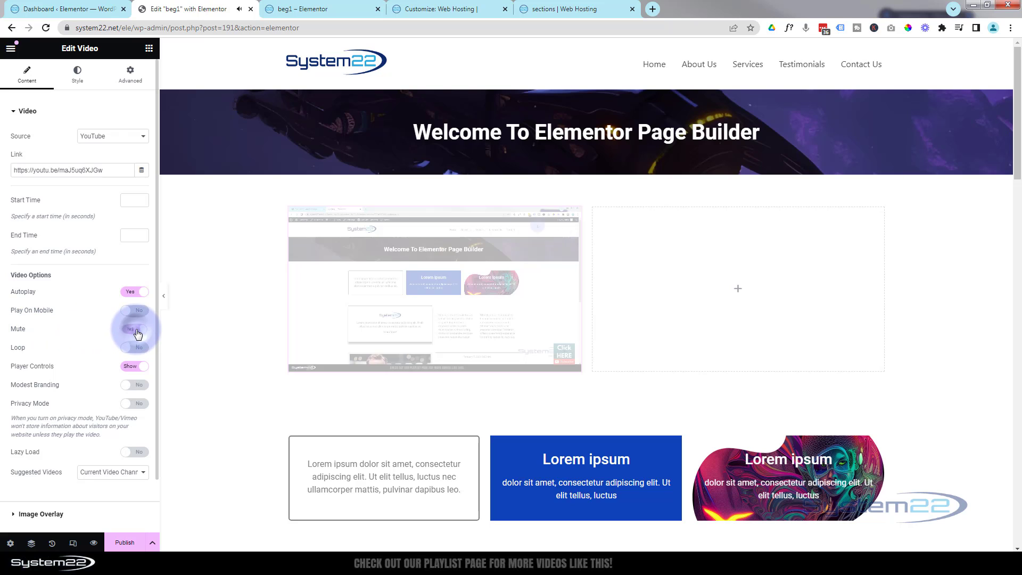
pyautogui.click(134, 329)
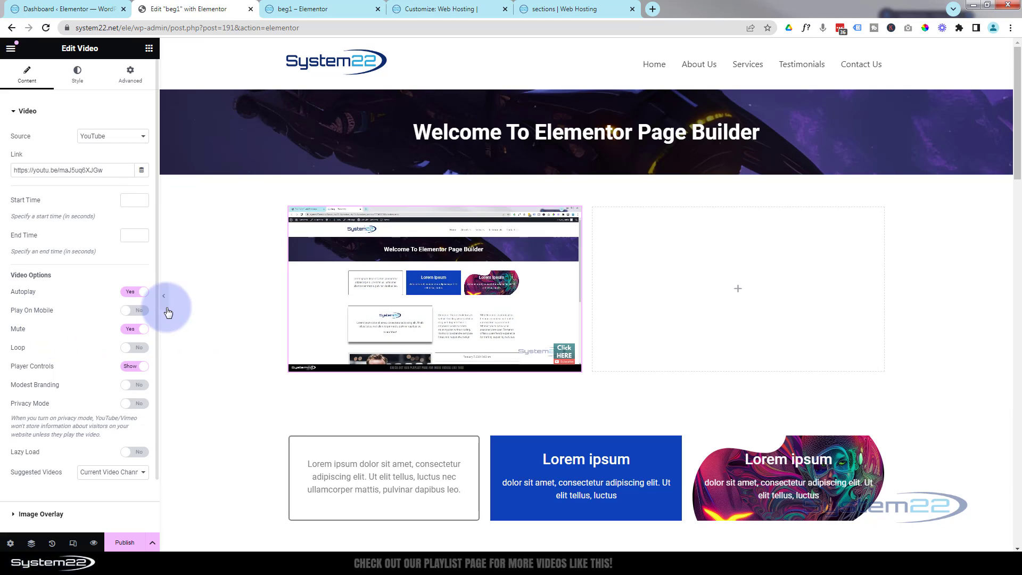
pyautogui.click(134, 311)
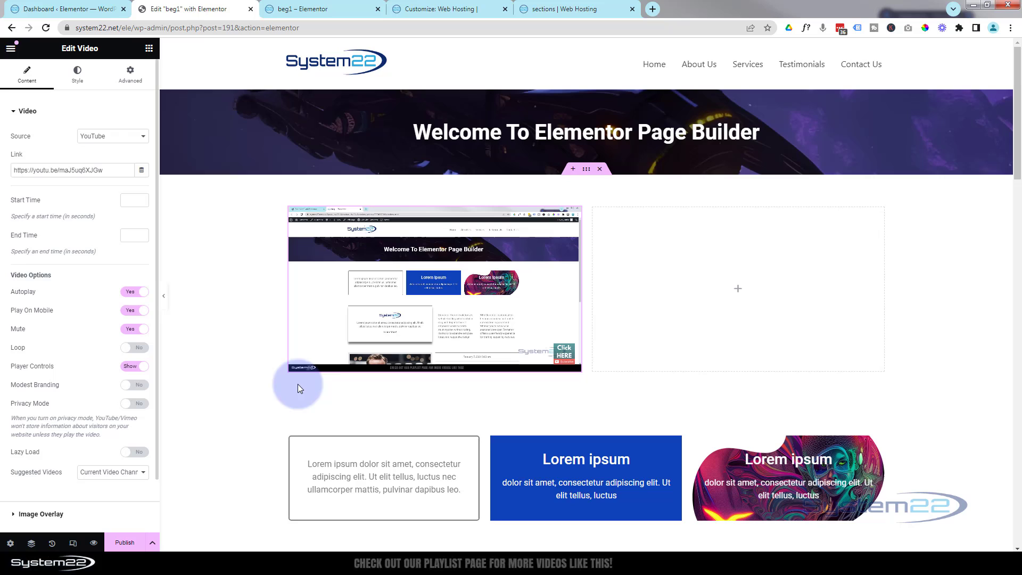
pyautogui.click(433, 288)
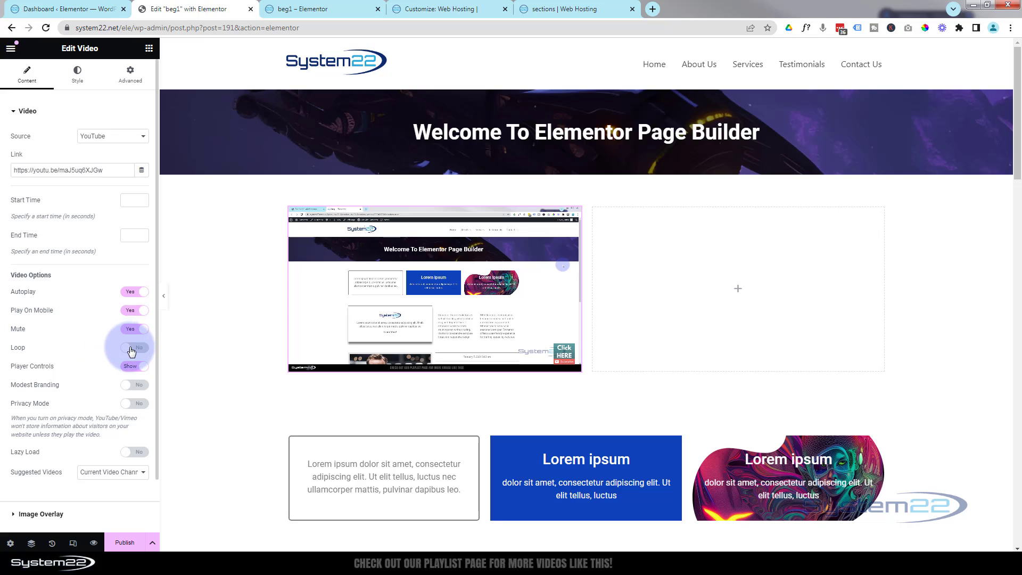
pyautogui.click(134, 347)
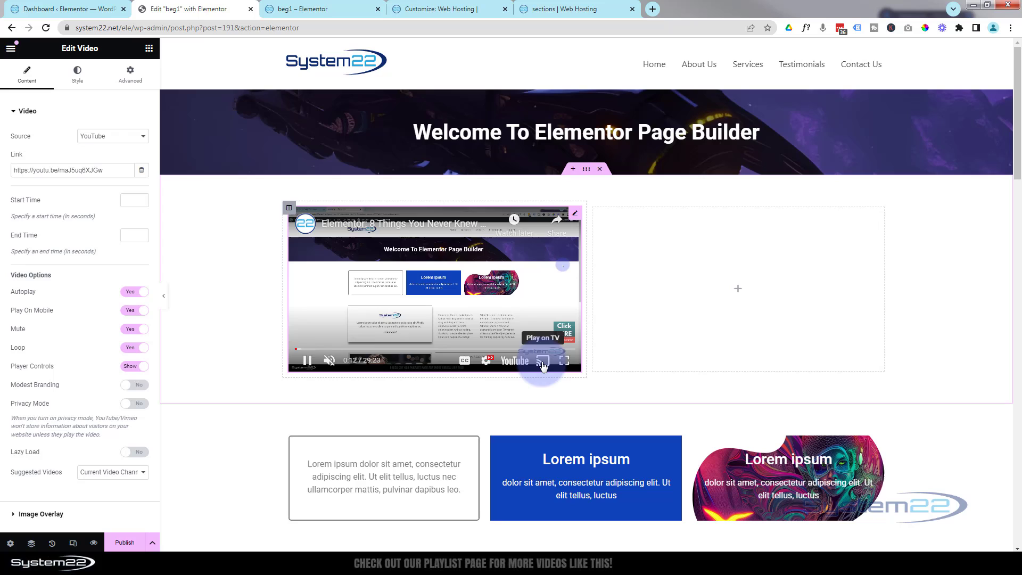
pyautogui.click(134, 365)
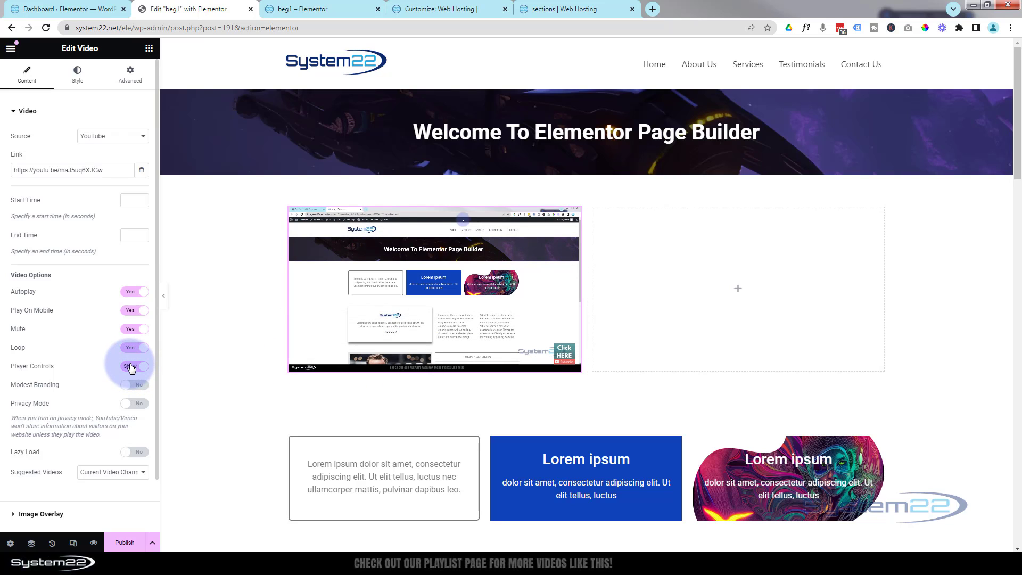
pyautogui.click(135, 366)
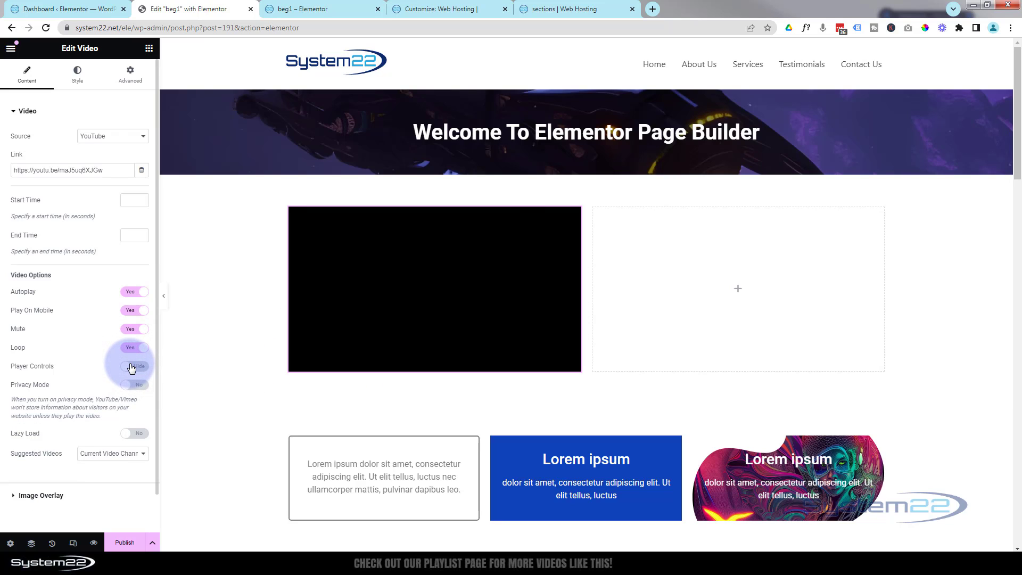
pyautogui.click(133, 365)
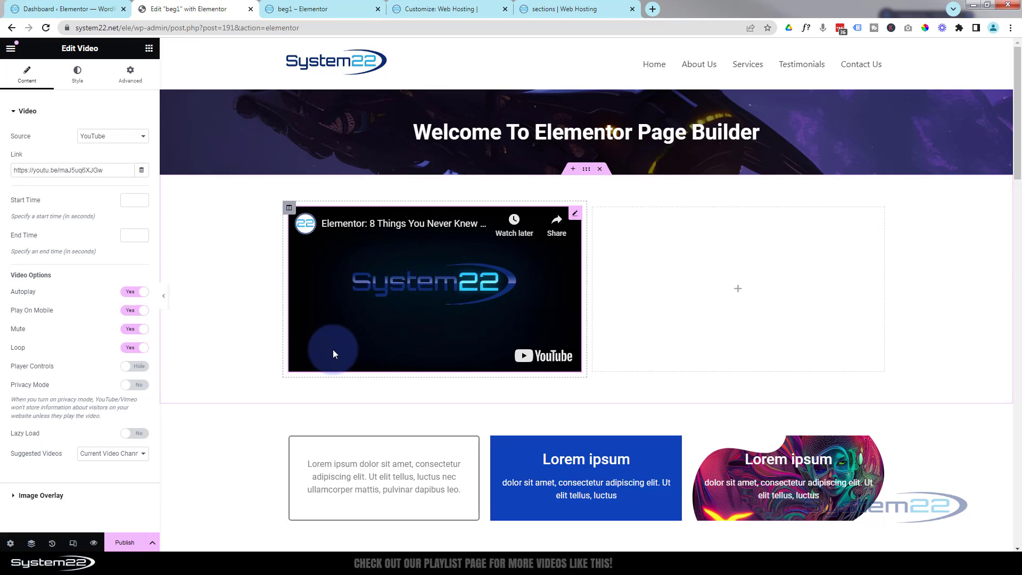
pyautogui.moveTo(422, 296)
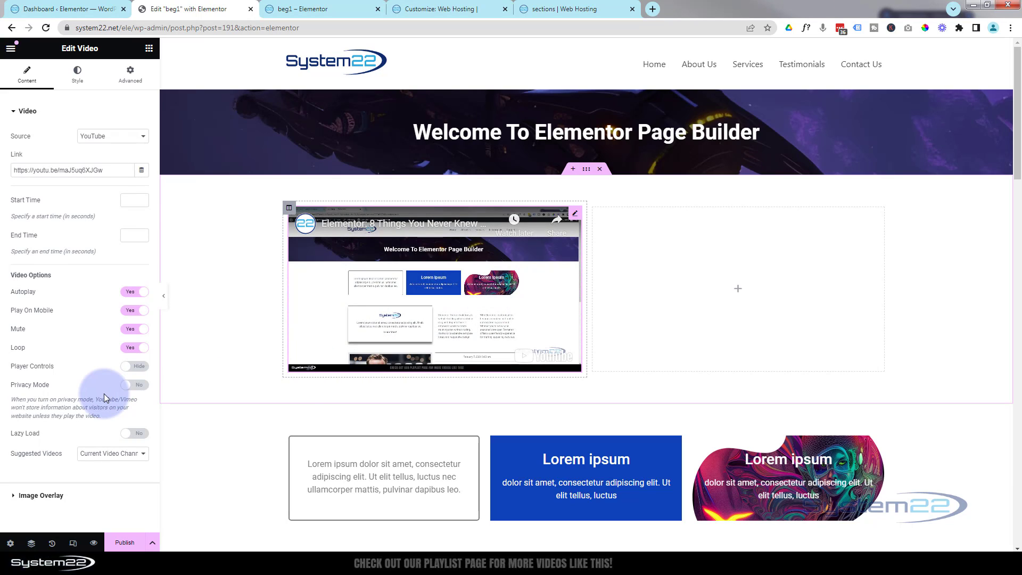
pyautogui.click(134, 365)
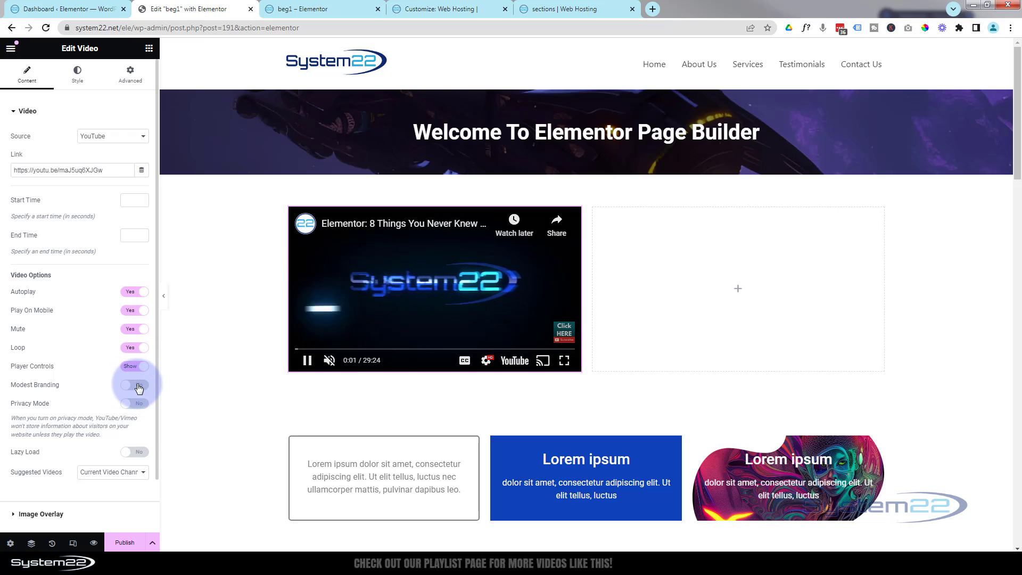
pyautogui.click(133, 384)
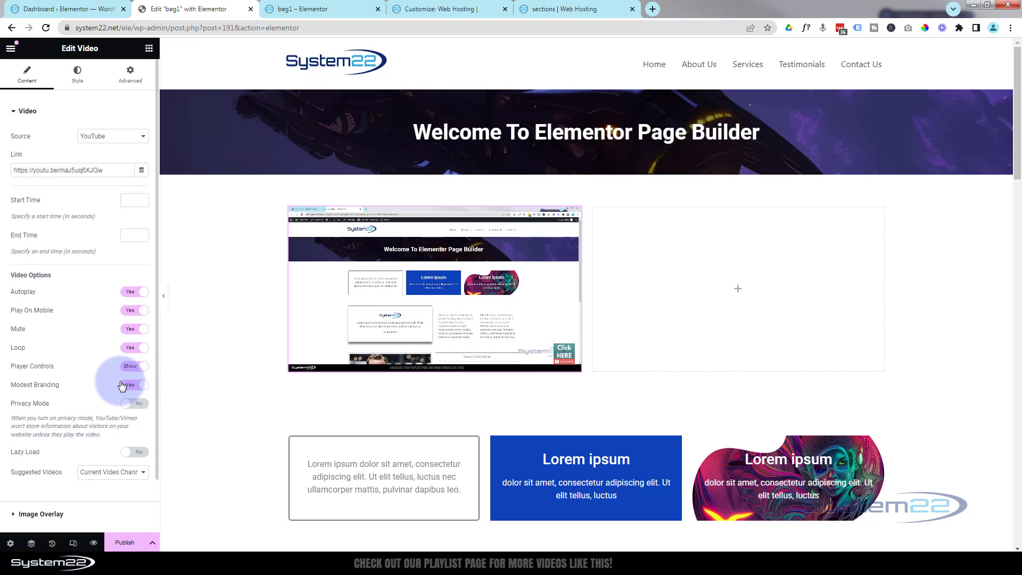
pyautogui.click(134, 385)
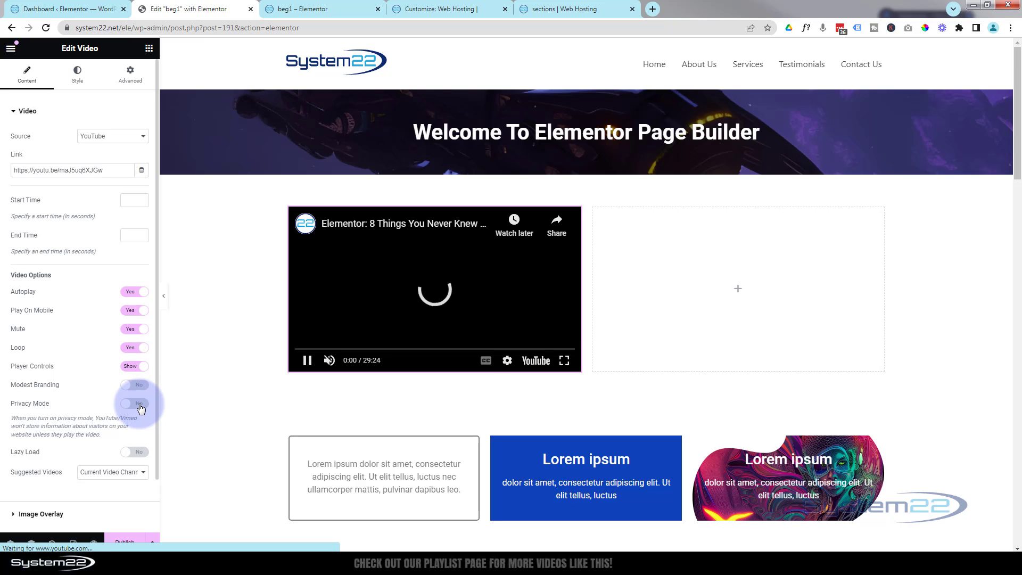
pyautogui.click(134, 404)
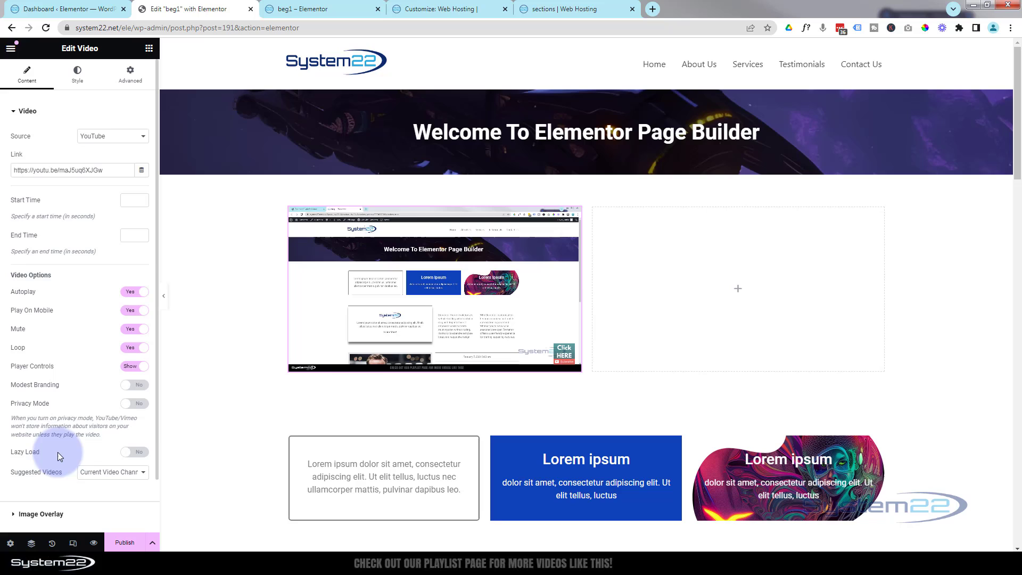
# - Set Lazy Load to Yes on the left video, confirming the source stays YouTube
pyautogui.click(134, 452)
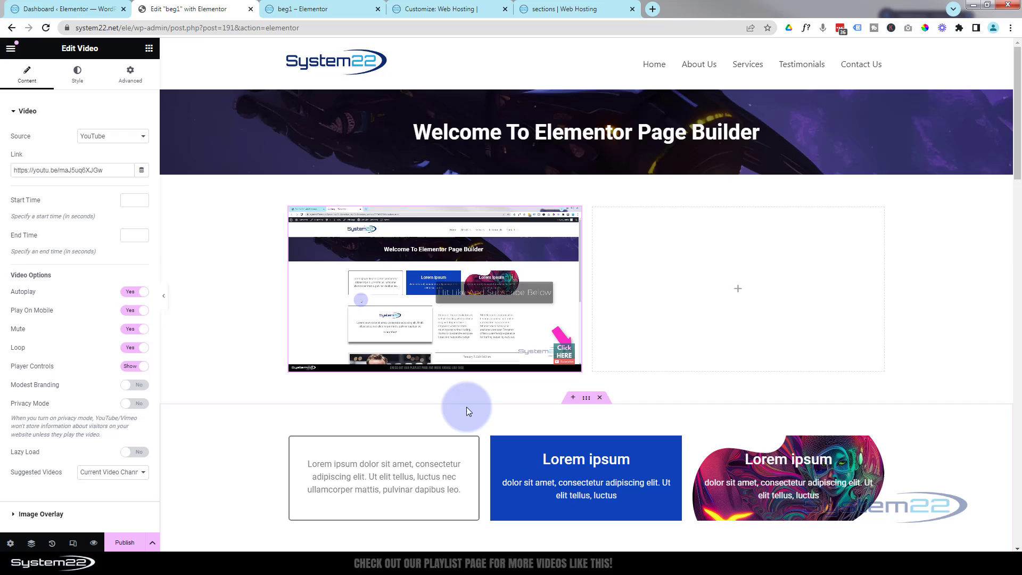
pyautogui.moveTo(248, 418)
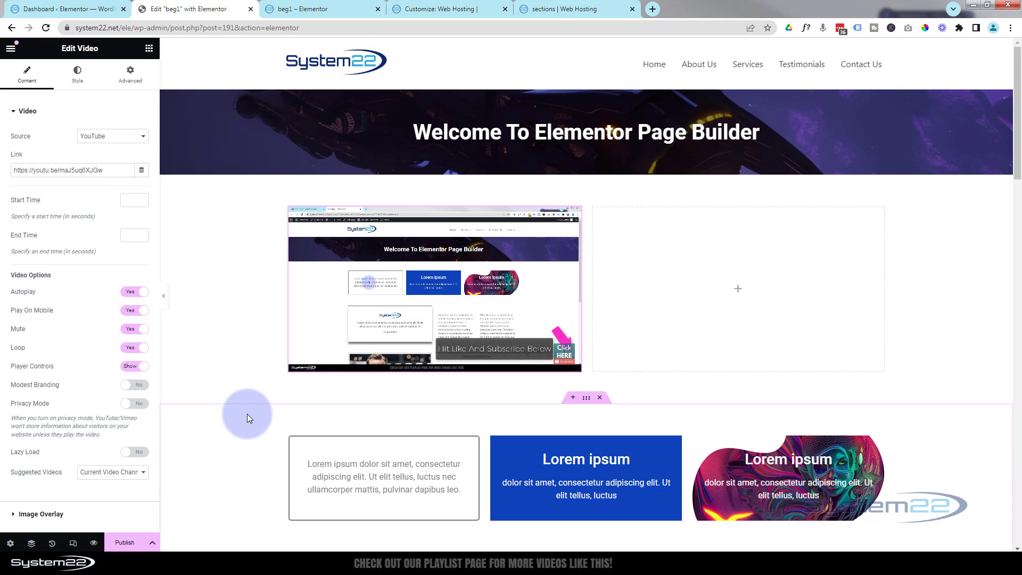
pyautogui.scroll(-3)
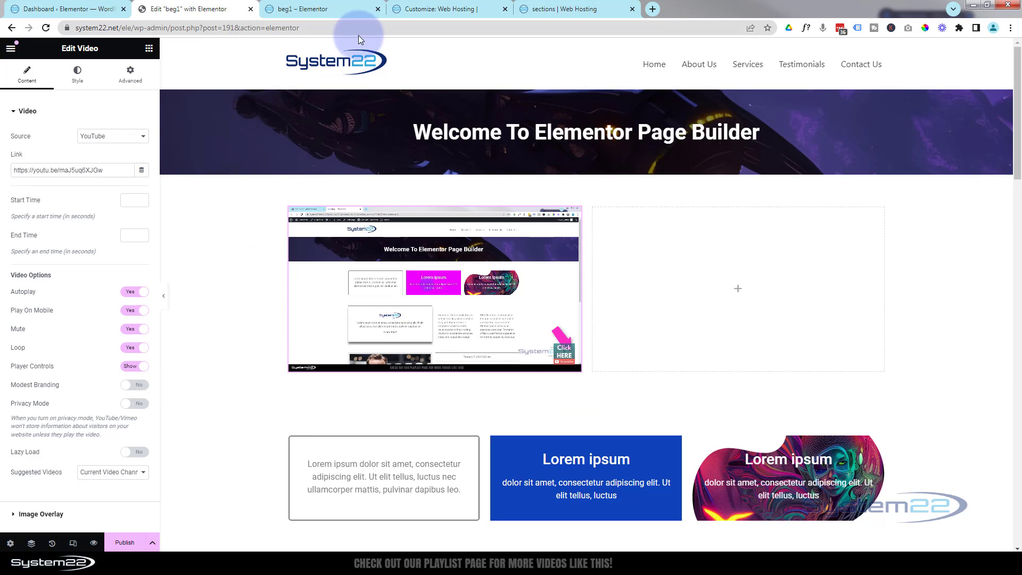
pyautogui.click(327, 131)
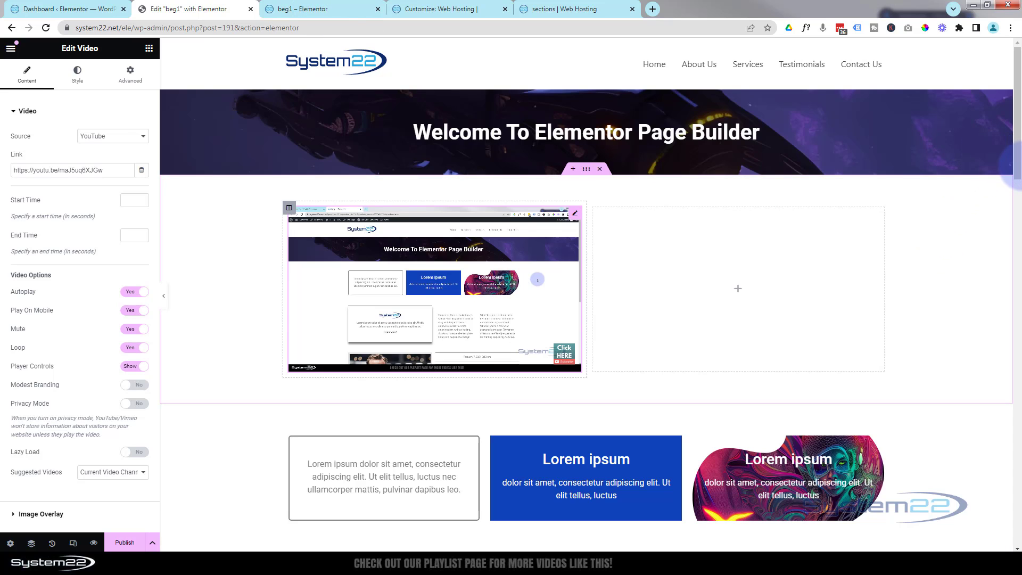
pyautogui.scroll(-3)
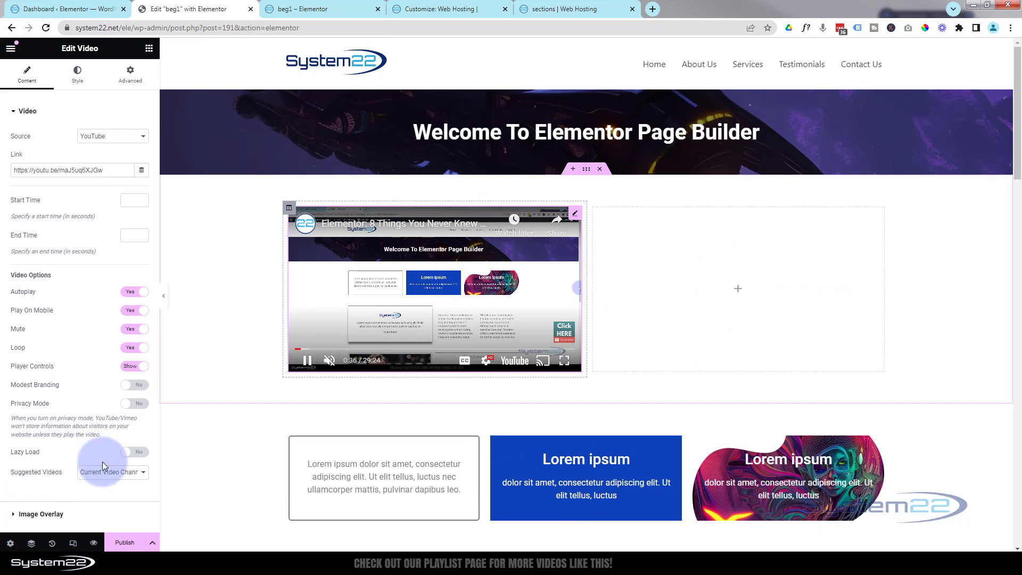
pyautogui.click(134, 451)
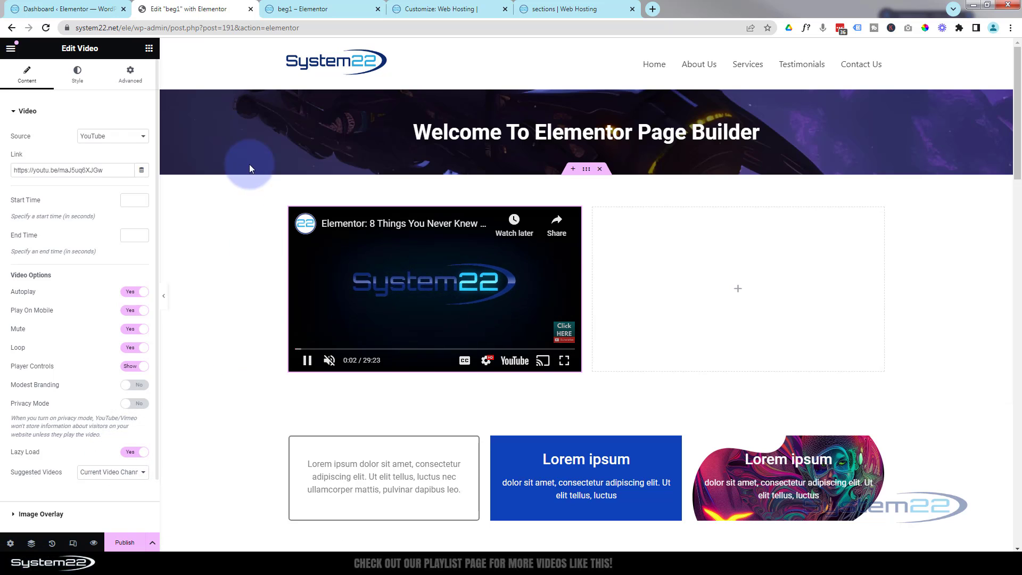
pyautogui.moveTo(169, 359)
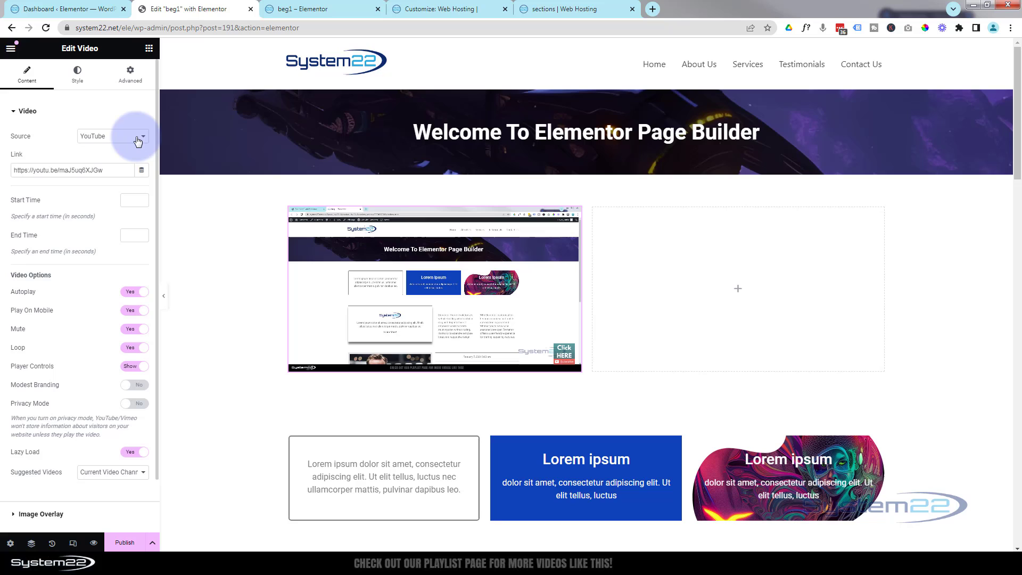
pyautogui.click(112, 136)
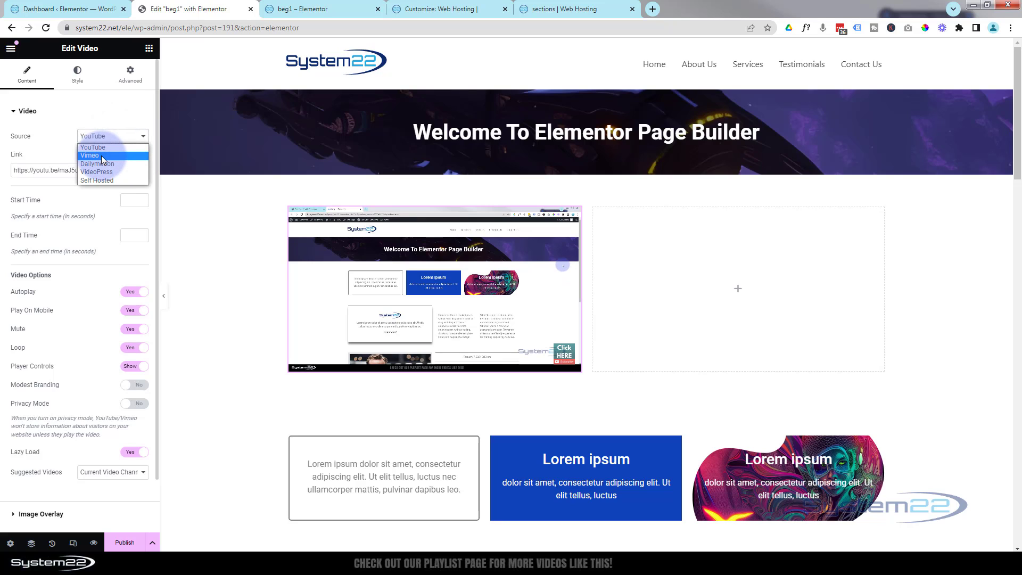
pyautogui.moveTo(129, 172)
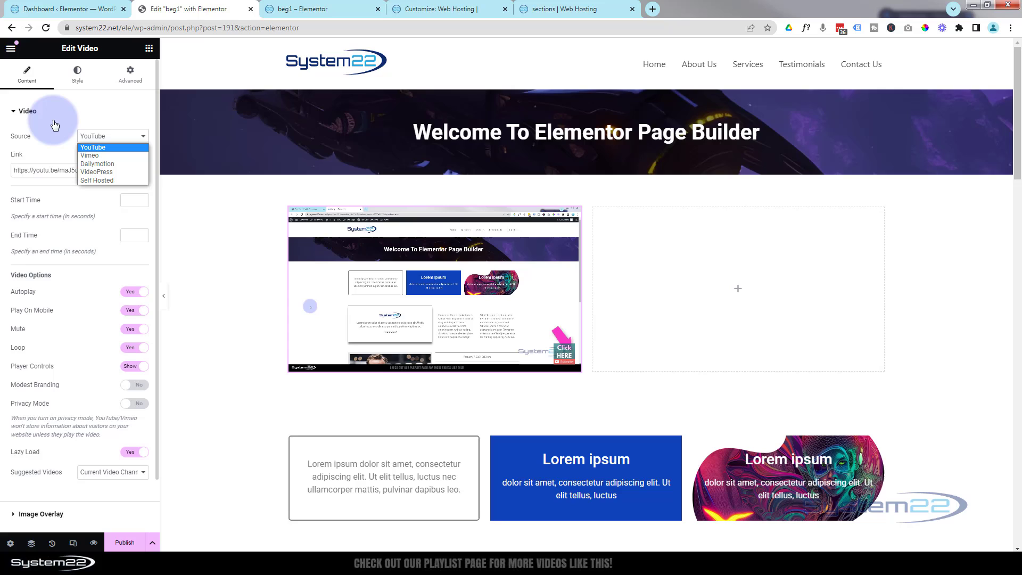
pyautogui.click(26, 111)
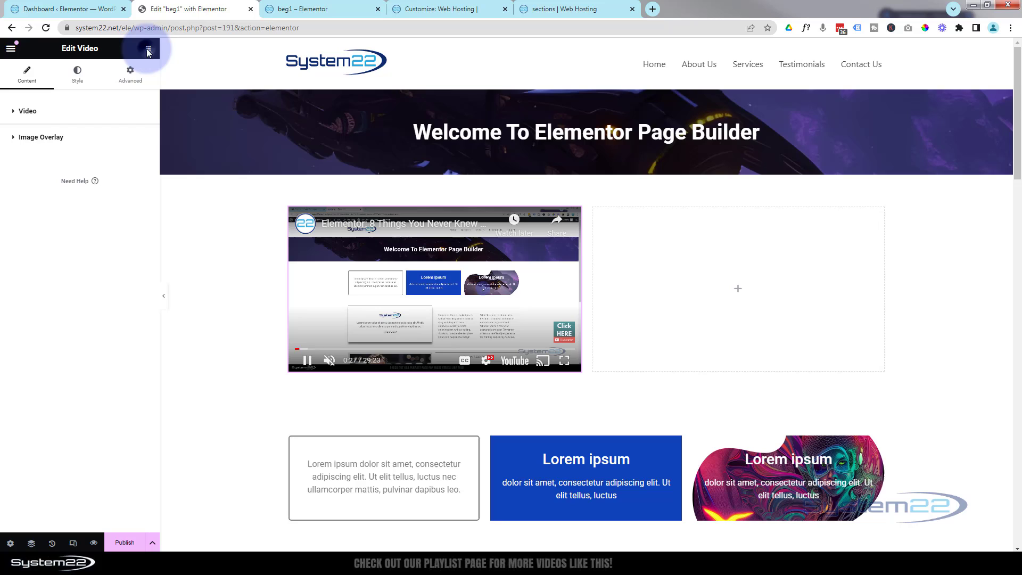
# - Drop a Video widget into the right column and paste the same YouTube link
pyautogui.click(148, 49)
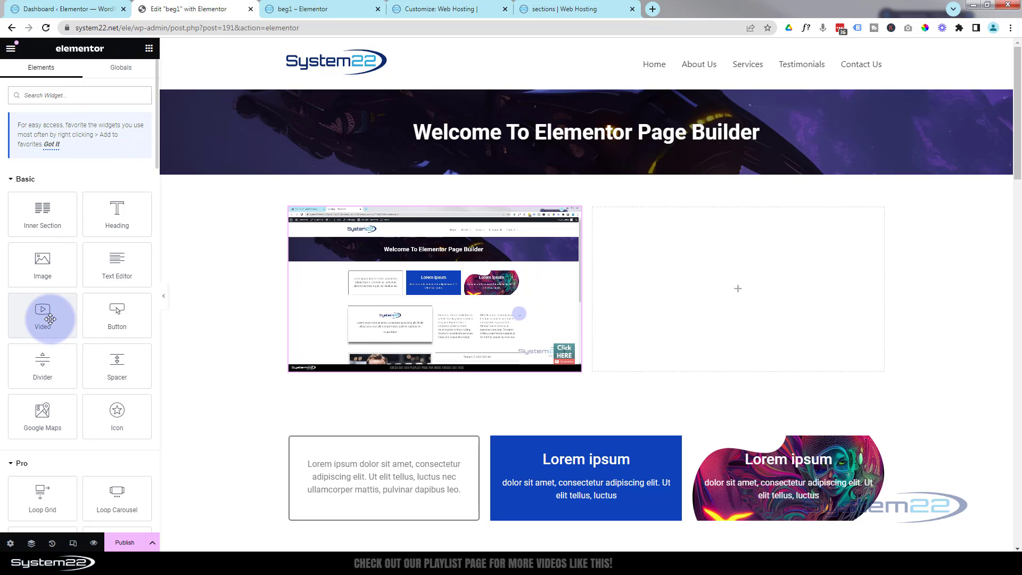
pyautogui.moveTo(42, 313); pyautogui.dragTo(706, 268)
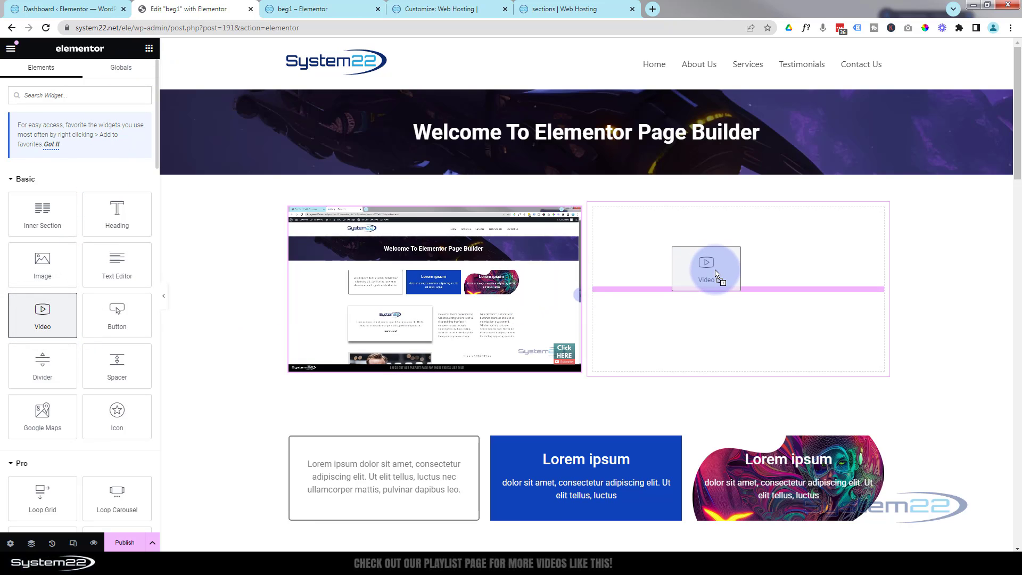
pyautogui.click(716, 269)
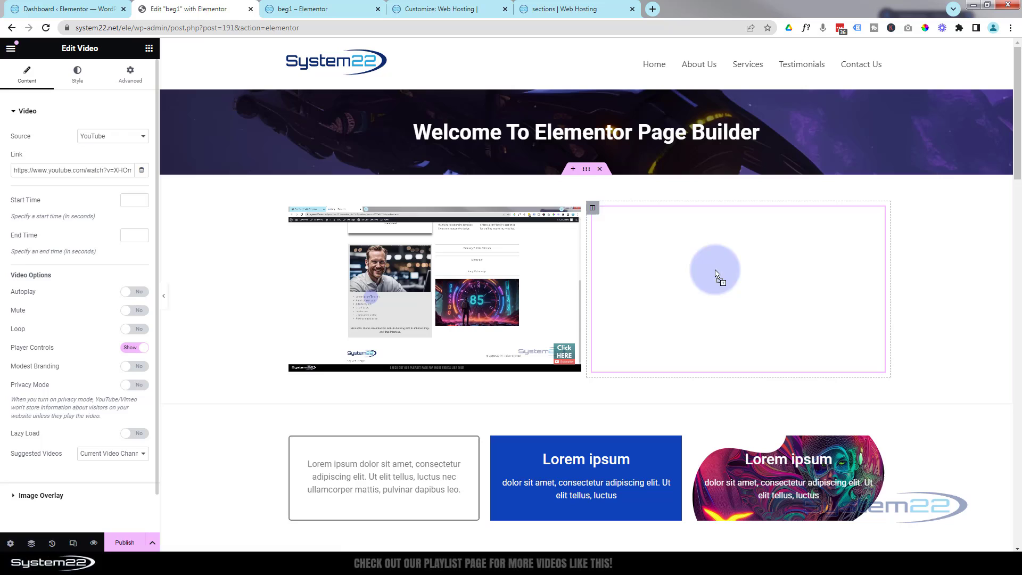
pyautogui.click(70, 169)
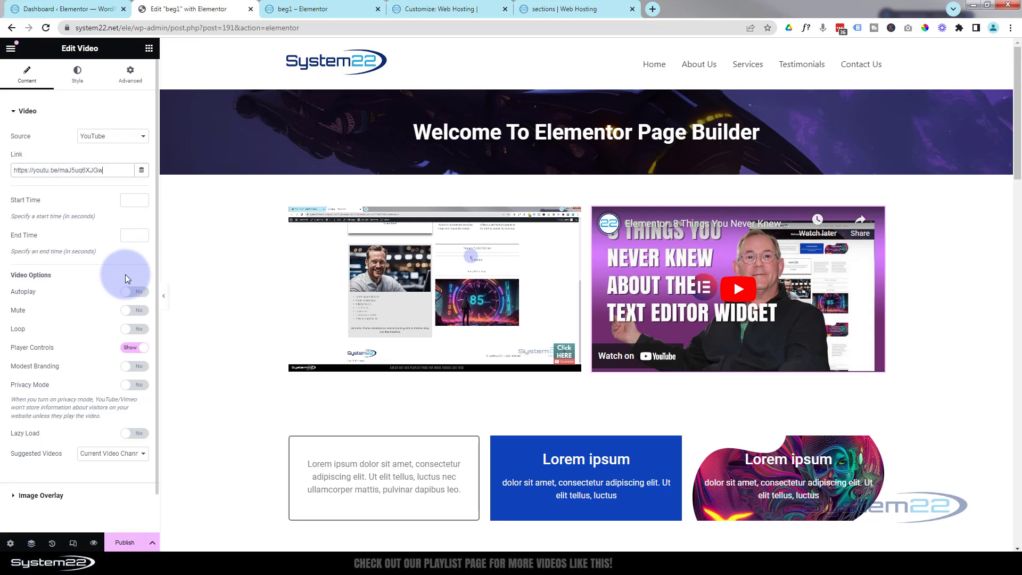
pyautogui.moveTo(49, 317)
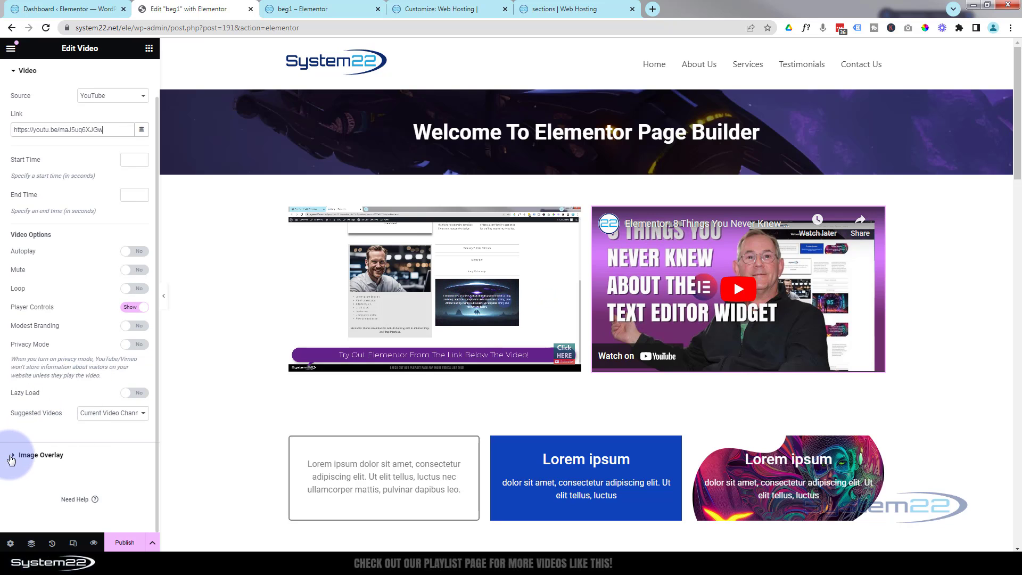
# - Enable Image Overlay on the right video using the neon 85 clock image from the Media Library
pyautogui.click(39, 455)
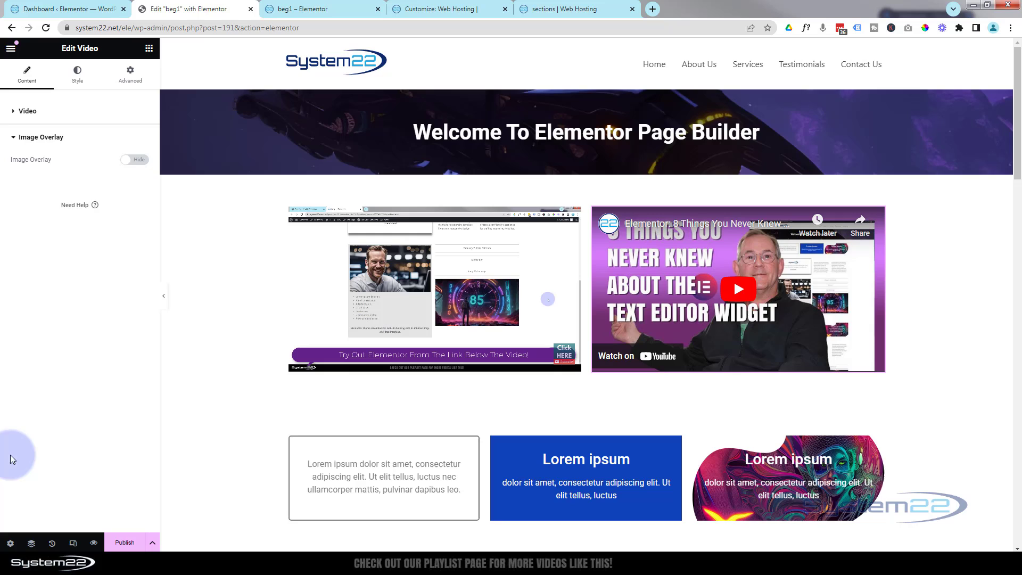
pyautogui.click(129, 159)
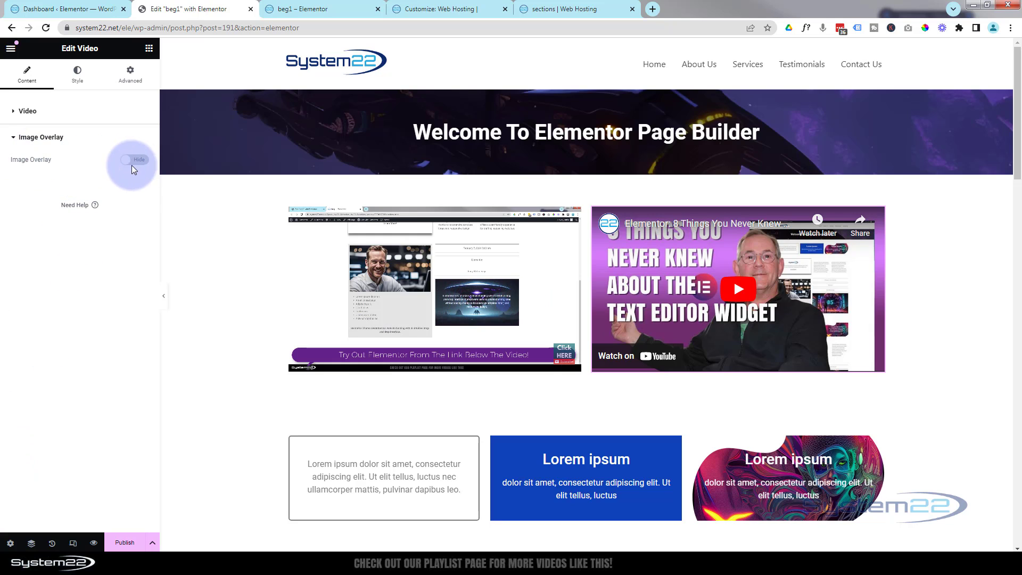
pyautogui.click(133, 159)
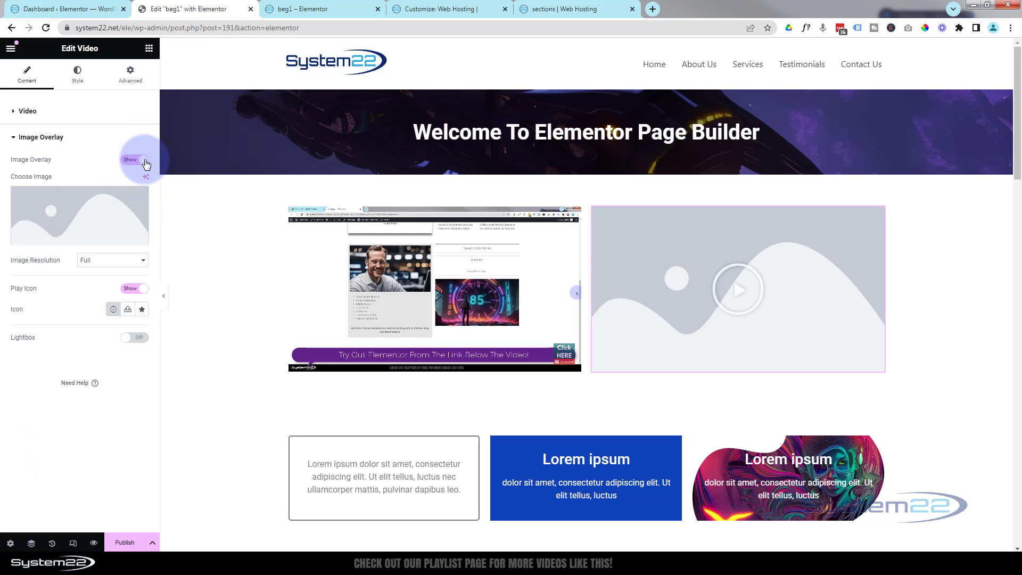
pyautogui.click(134, 159)
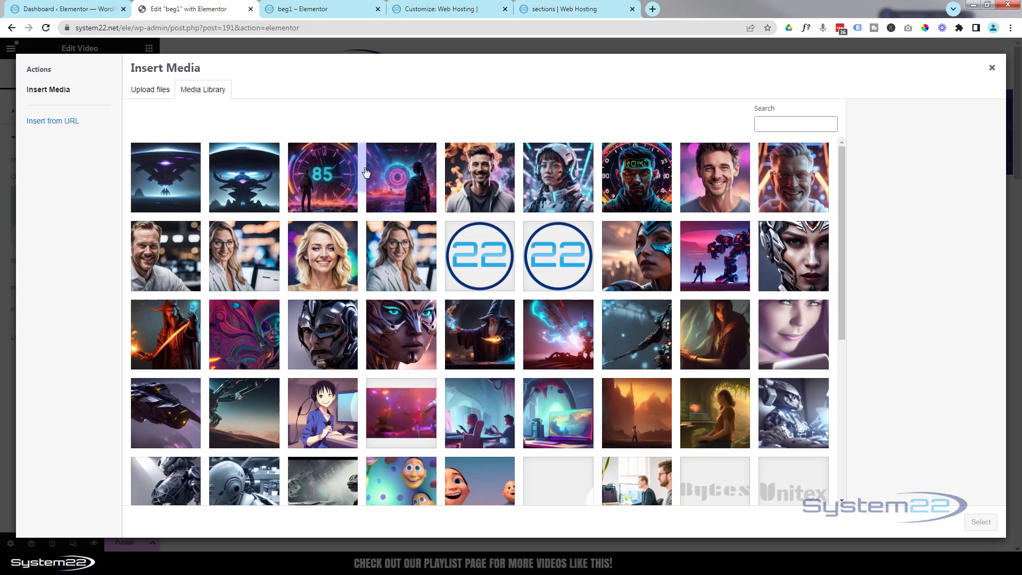
pyautogui.click(323, 178)
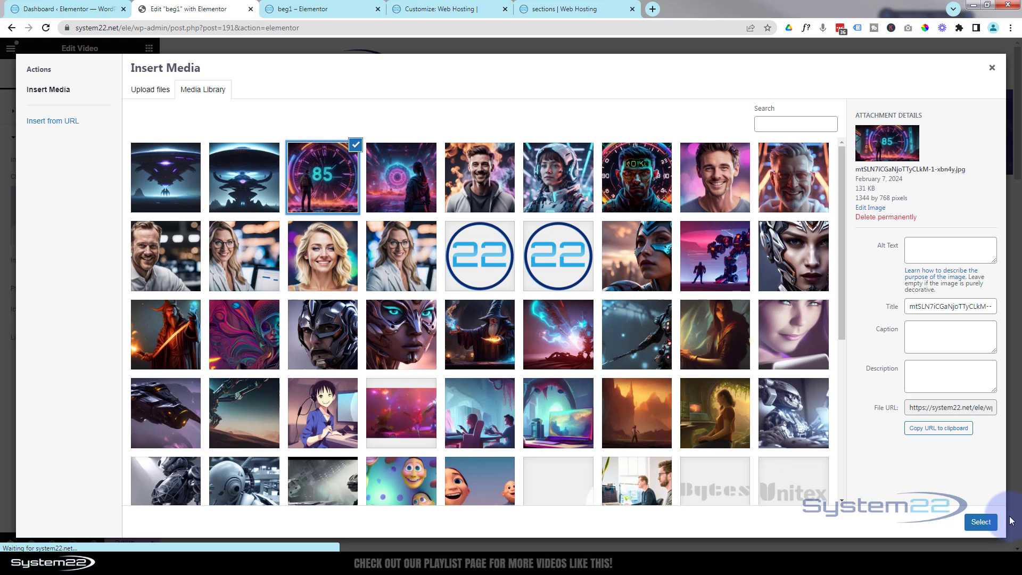
pyautogui.click(980, 522)
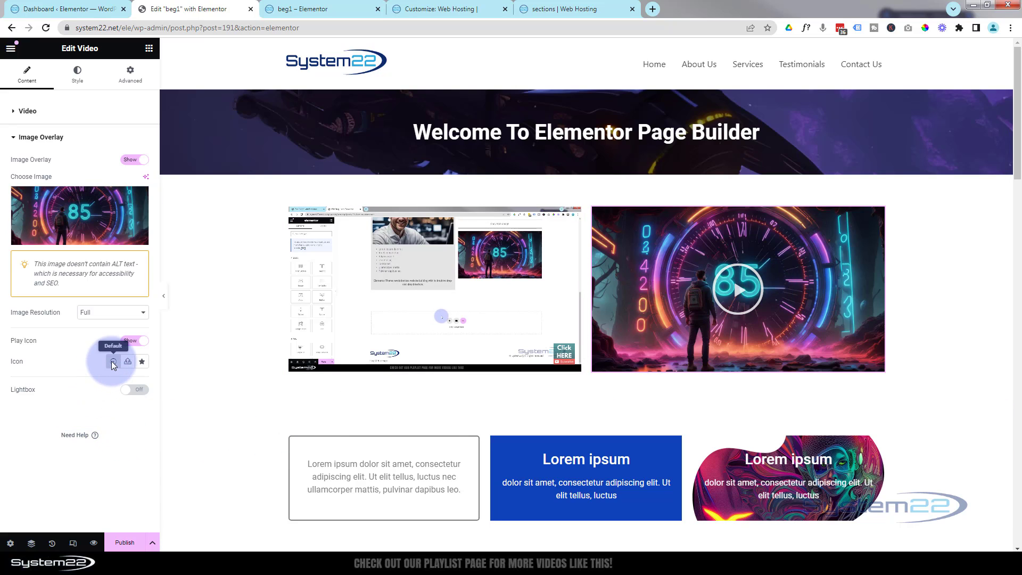
pyautogui.moveTo(127, 361)
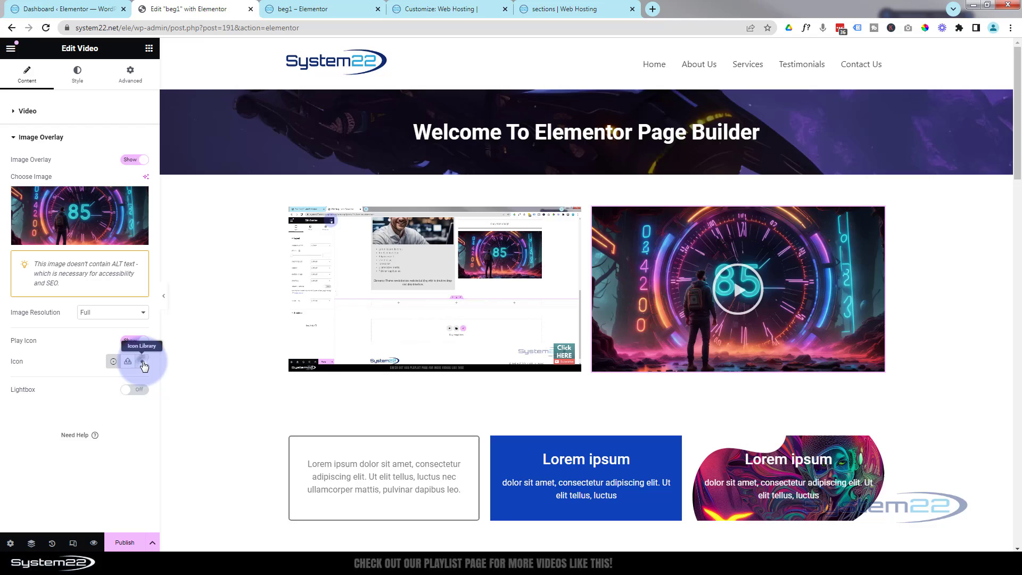
# - Insert the solid 'Play' icon from the Recommended icons as the play icon
pyautogui.click(128, 361)
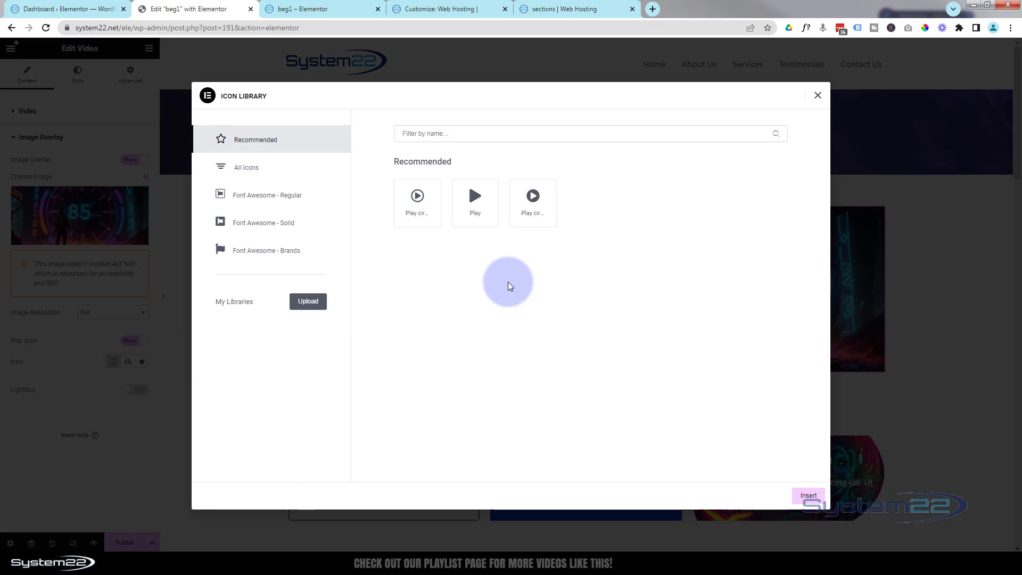
pyautogui.click(418, 196)
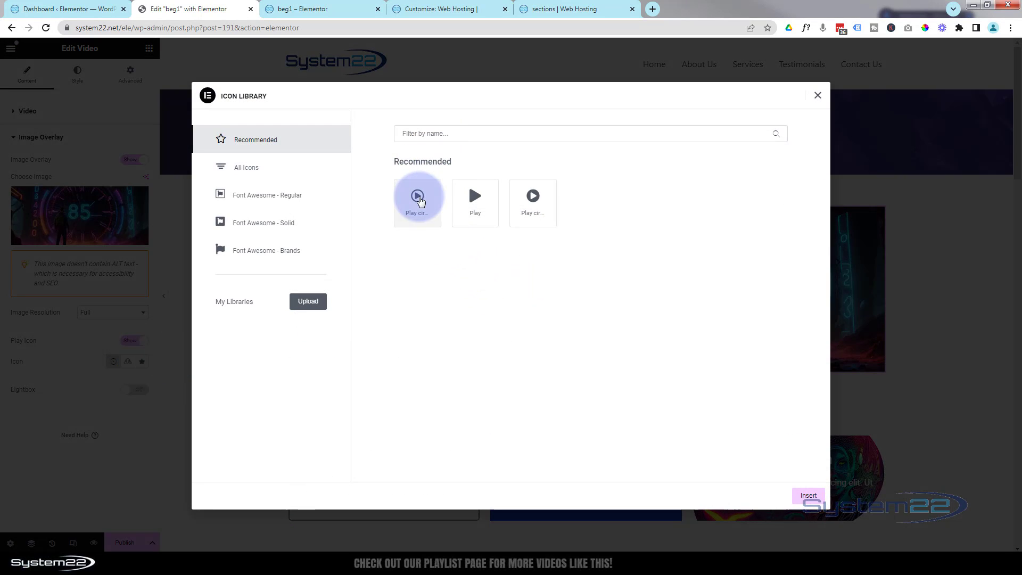
pyautogui.moveTo(353, 306)
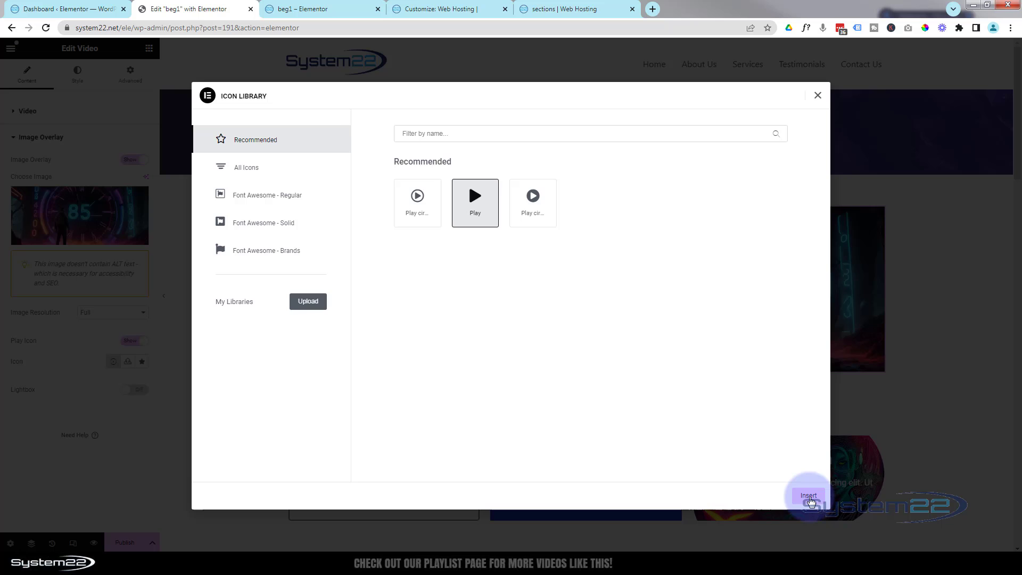
pyautogui.click(808, 496)
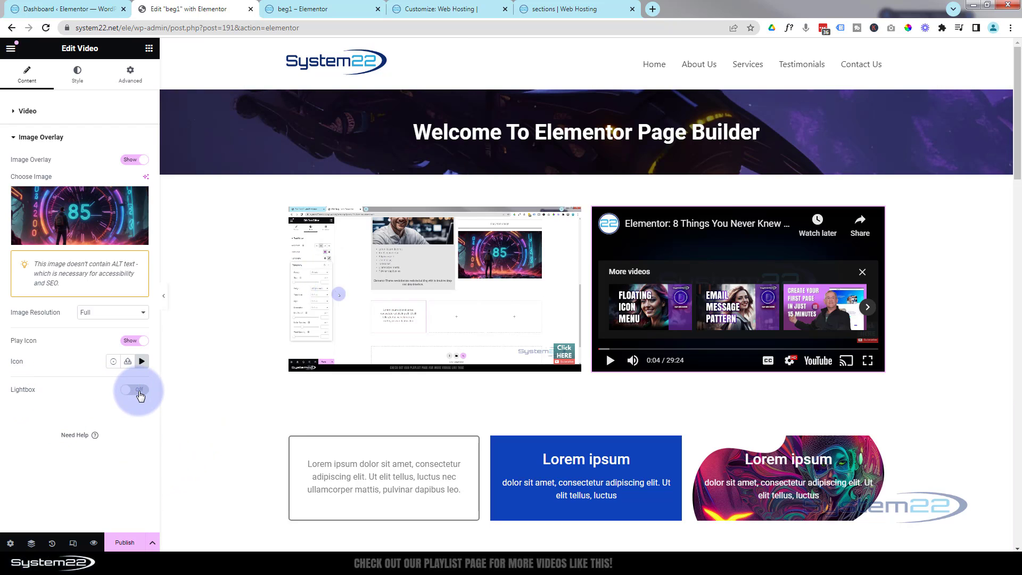
# - Turn Lightbox on and test it by clicking the video cover in the canvas
pyautogui.click(135, 390)
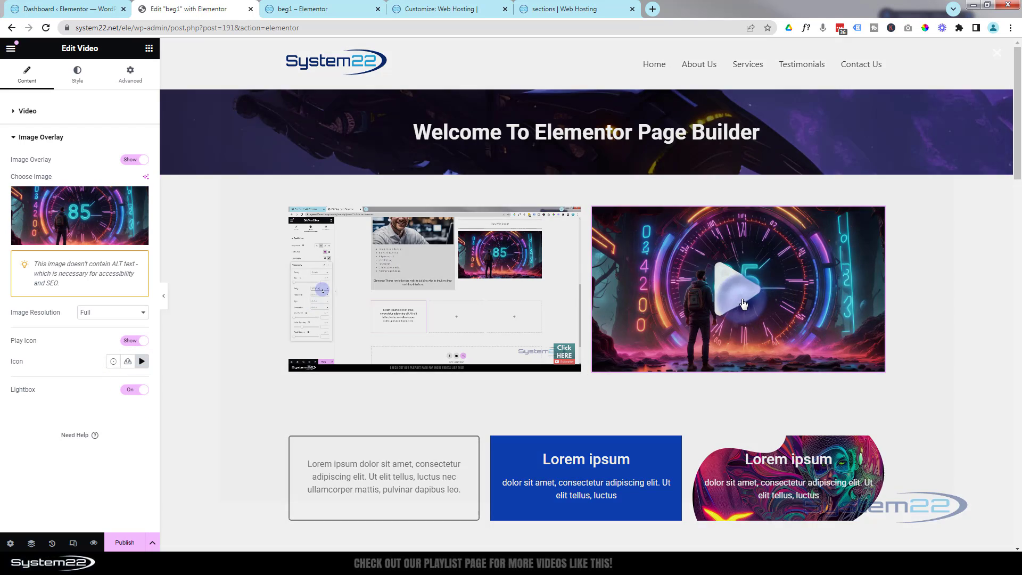
pyautogui.click(743, 300)
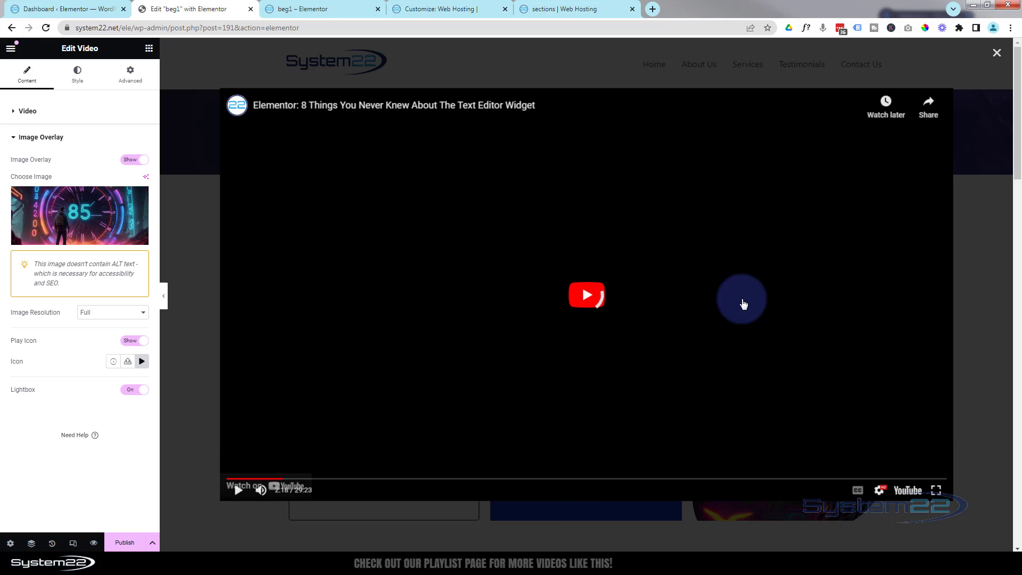
pyautogui.click(586, 295)
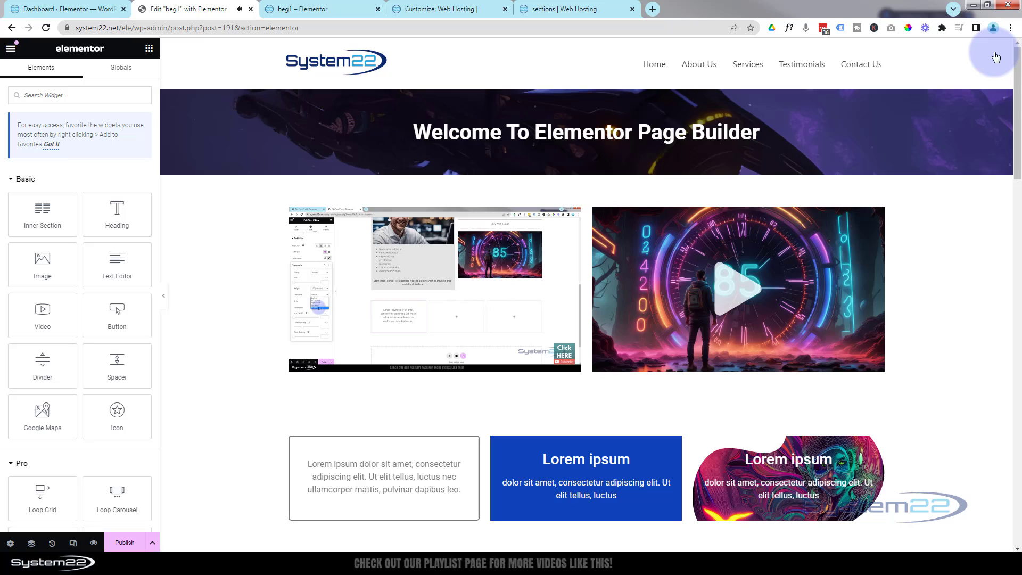
# - Select the right video widget and review its Video and Image Overlay settings
pyautogui.click(739, 290)
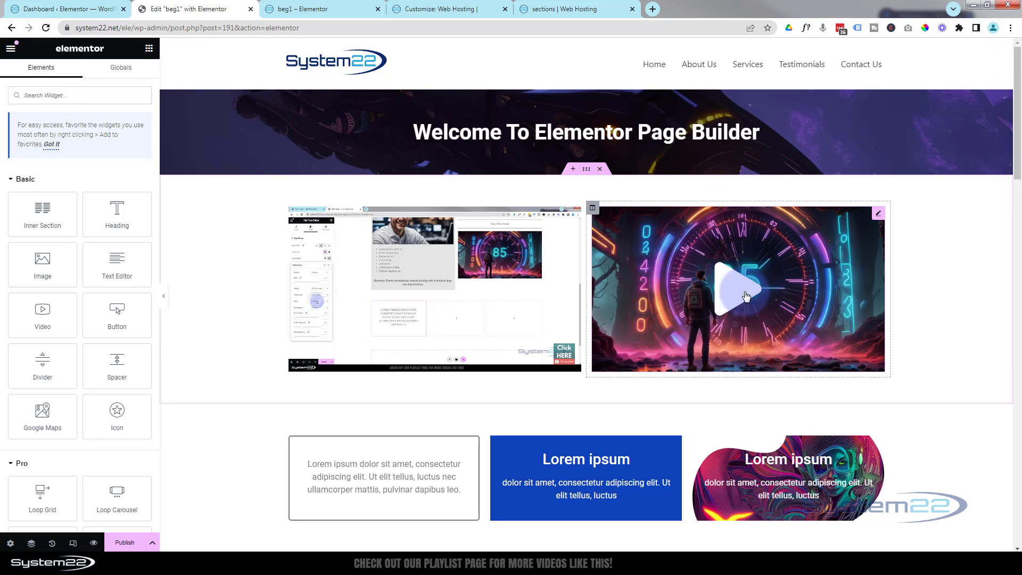
pyautogui.click(878, 214)
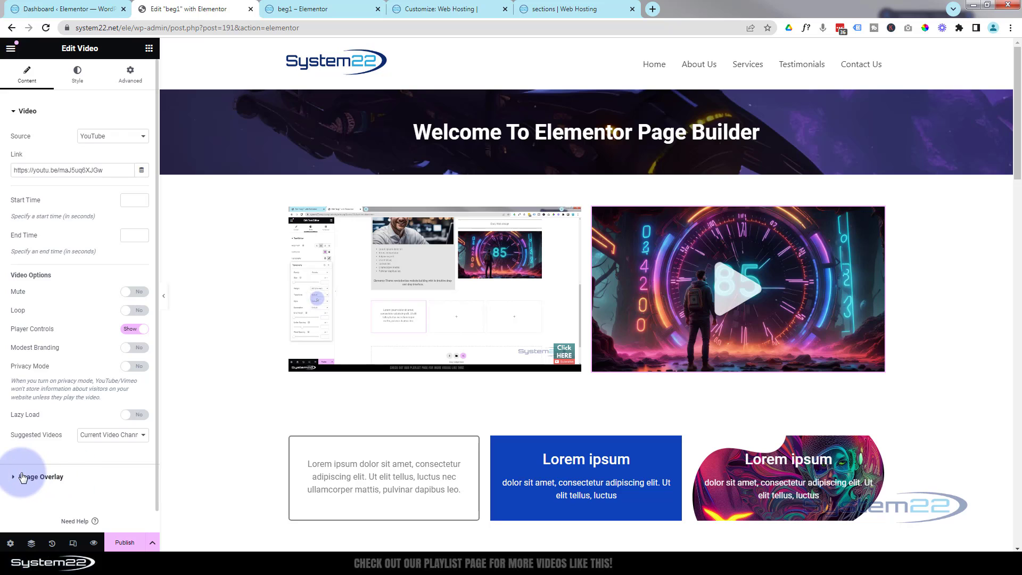
pyautogui.click(37, 476)
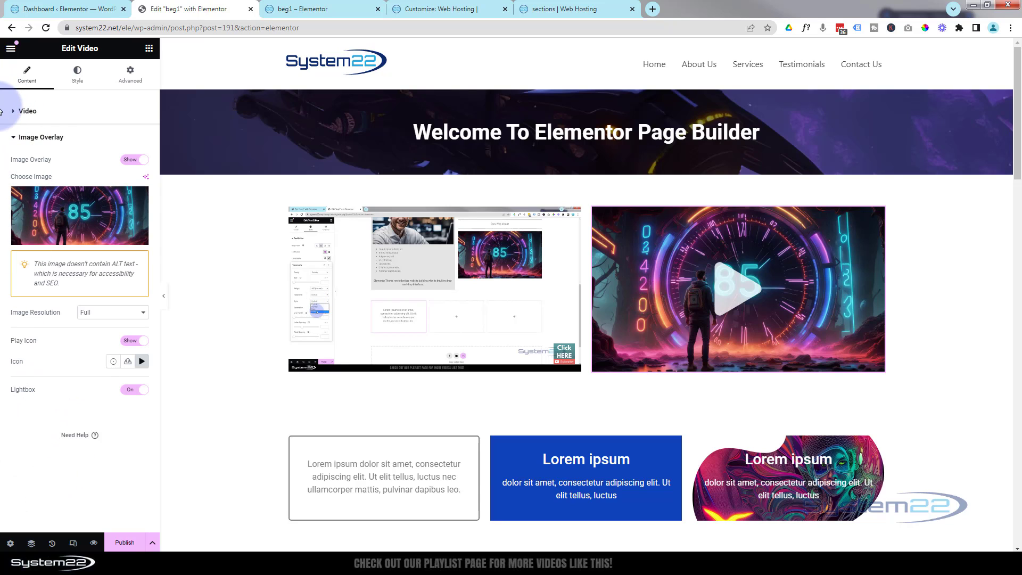
pyautogui.click(25, 110)
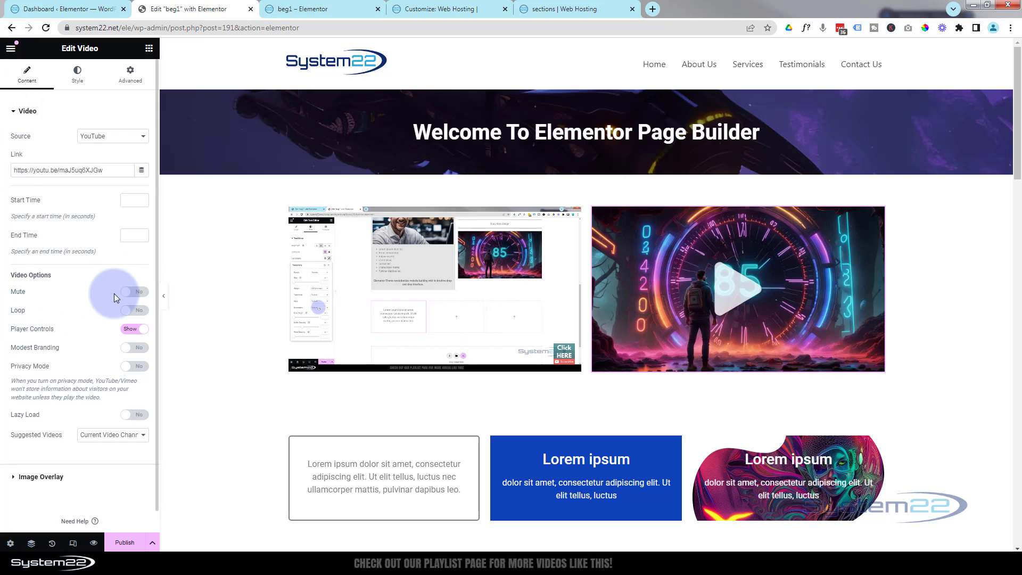
pyautogui.moveTo(89, 291)
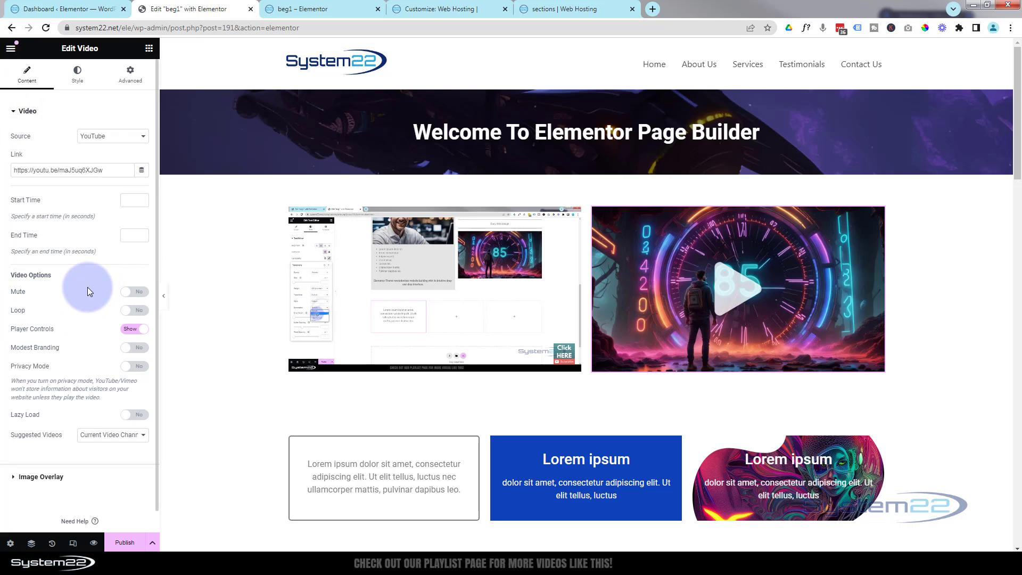
pyautogui.moveTo(15, 480)
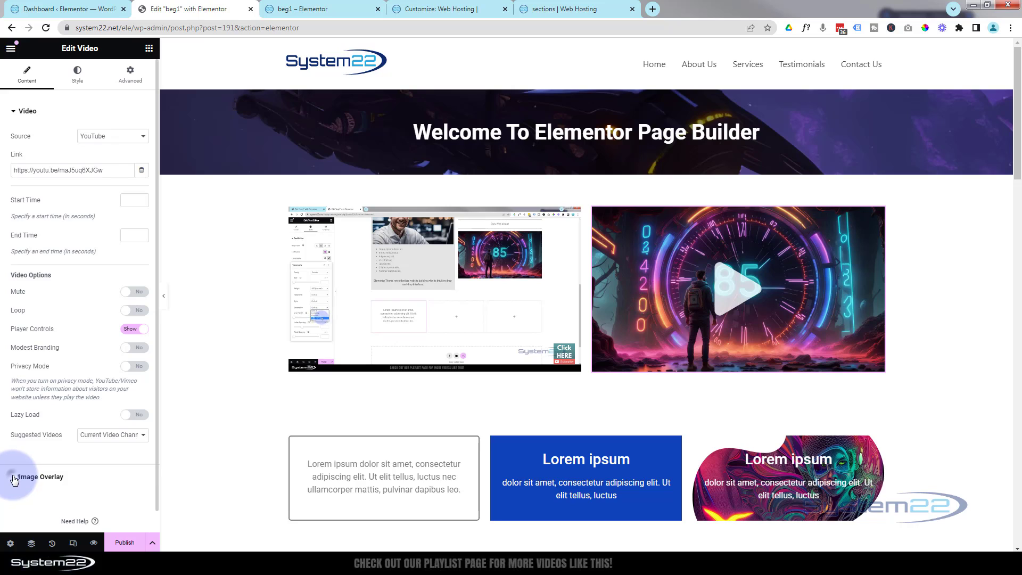
pyautogui.click(37, 476)
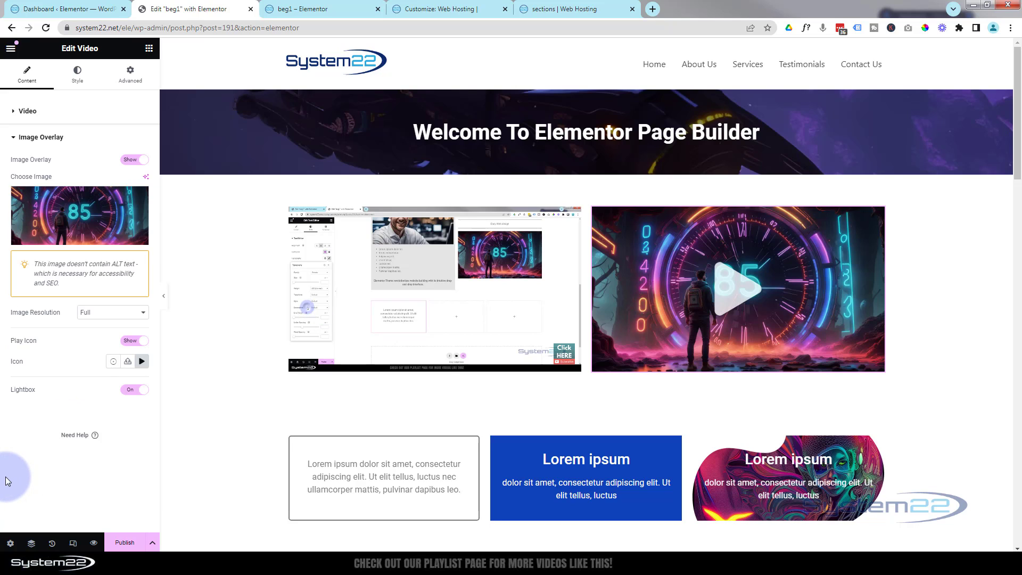
pyautogui.moveTo(158, 477)
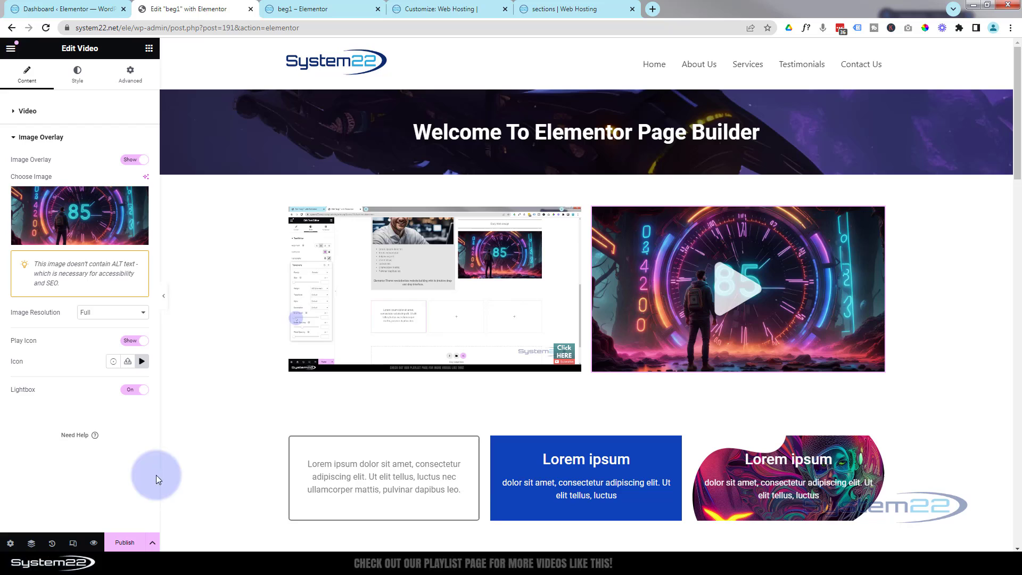
# - Save the page as a draft and open the preview of the changes
pyautogui.click(153, 543)
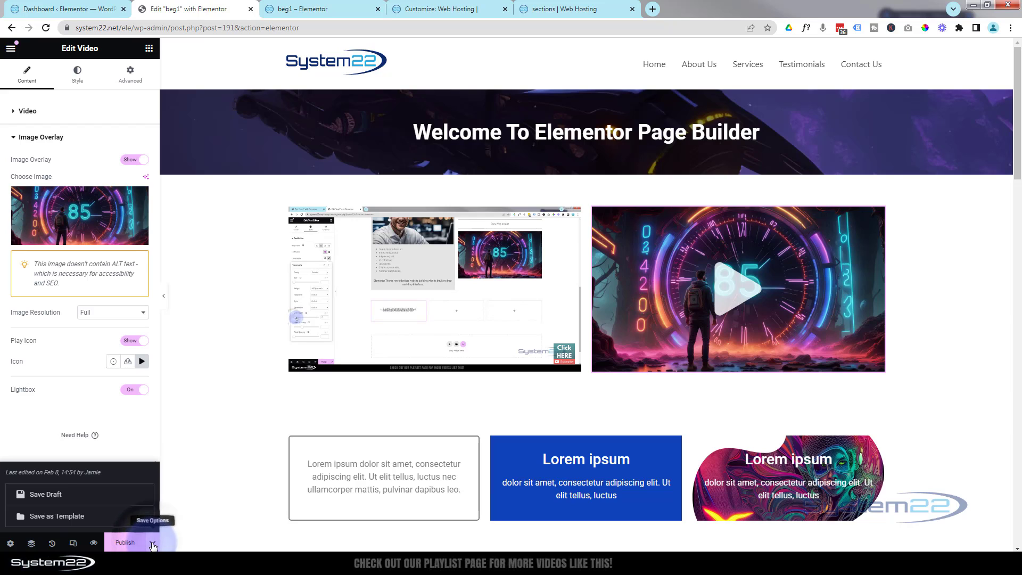
pyautogui.click(125, 542)
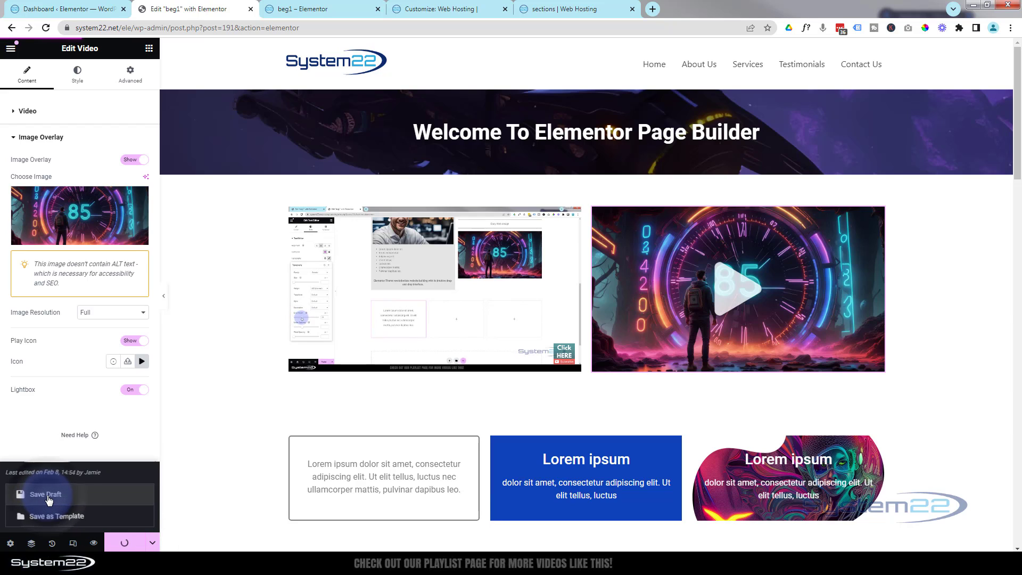
pyautogui.click(46, 494)
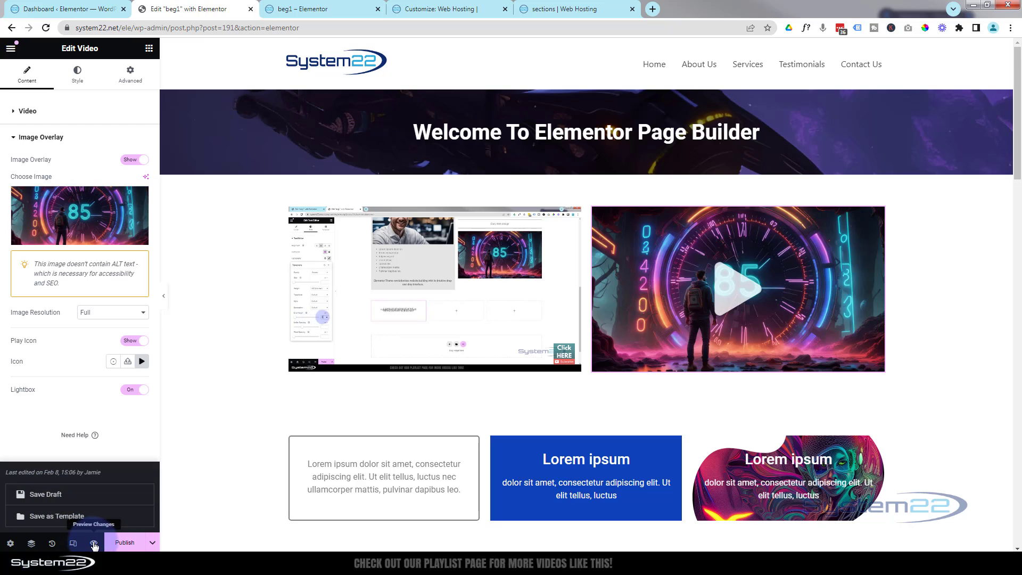
pyautogui.click(94, 543)
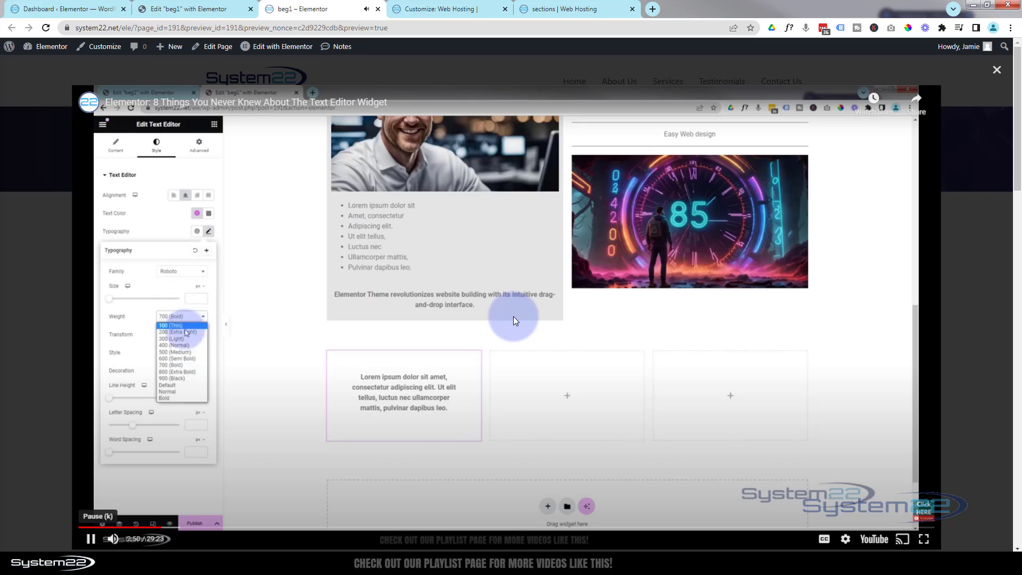
# - Play the clock-covered video in the preview lightbox, then close it with the X
pyautogui.click(177, 331)
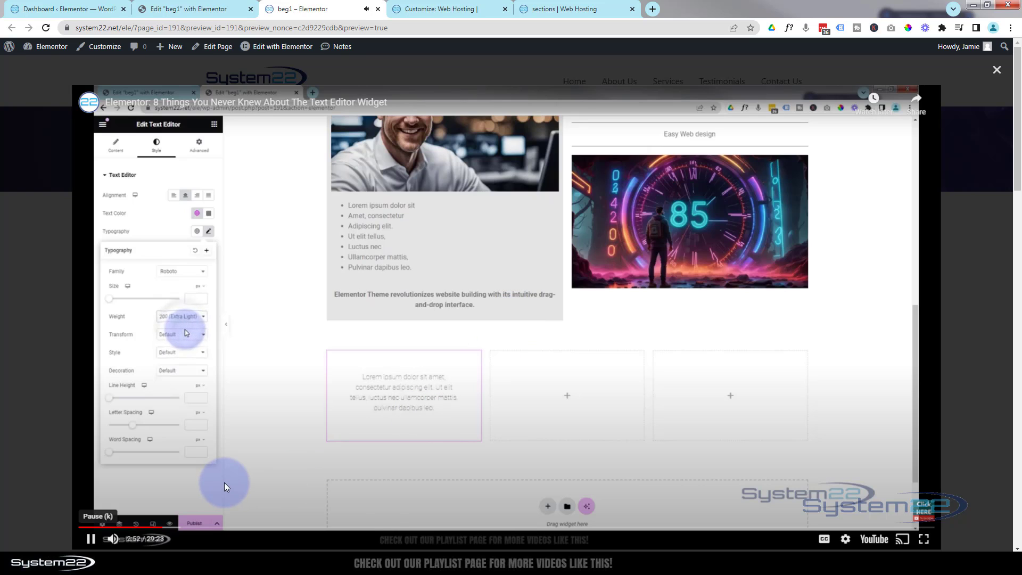
pyautogui.click(181, 316)
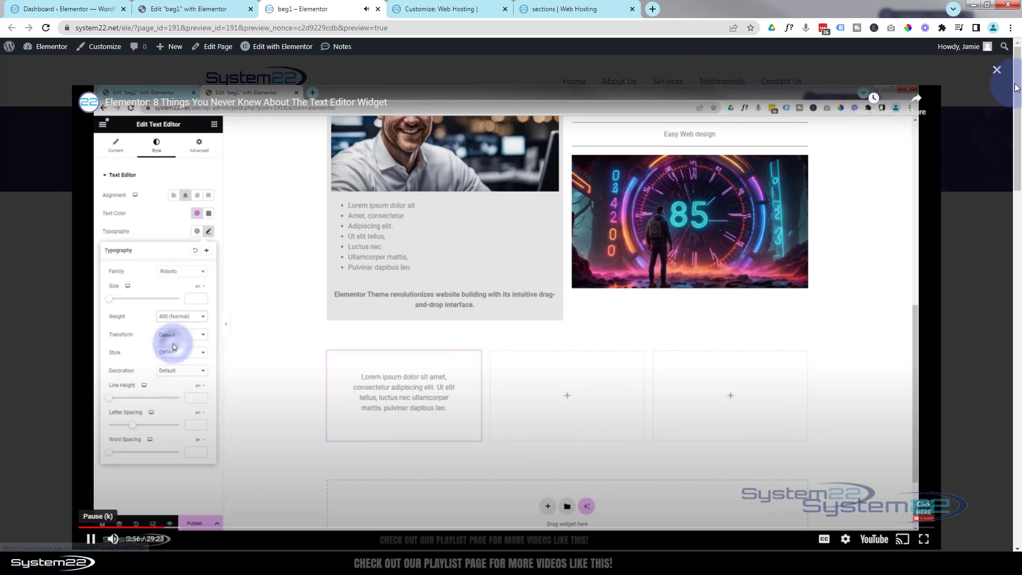
pyautogui.click(997, 70)
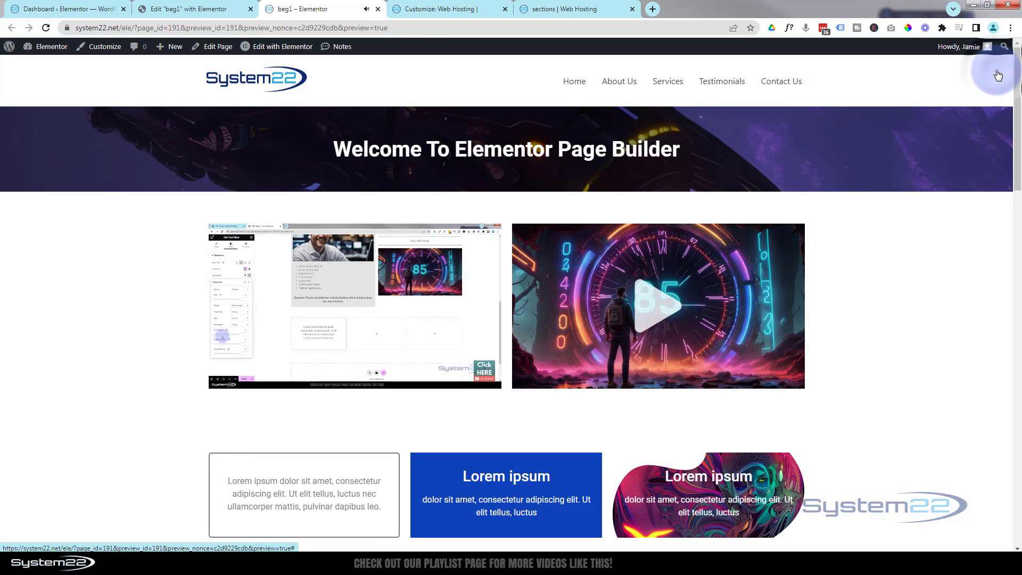